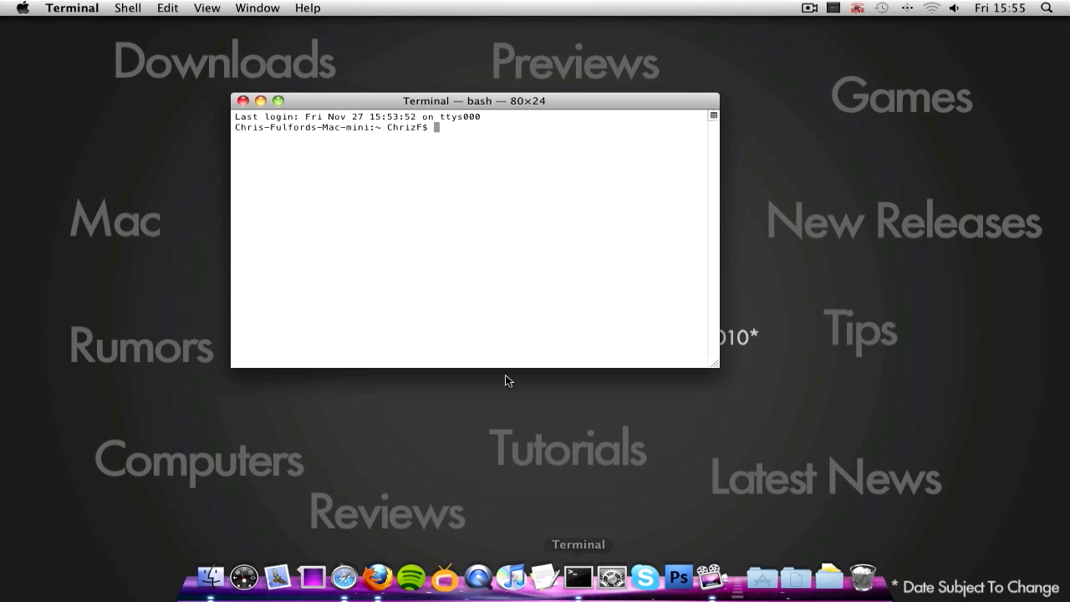
Move the Terminal window toward the desktop centre, nudging it slightly left and up
{"action": "left_click_drag", "start_coordinate": [472, 100], "coordinate": [494, 249]}
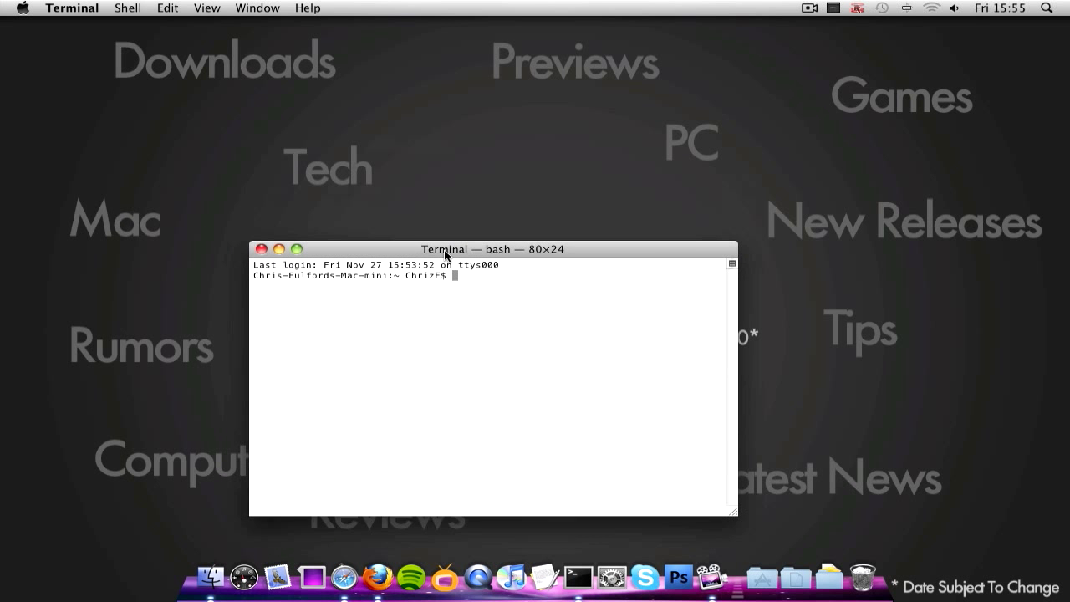
{"action": "left_click_drag", "start_coordinate": [446, 249], "coordinate": [385, 224]}
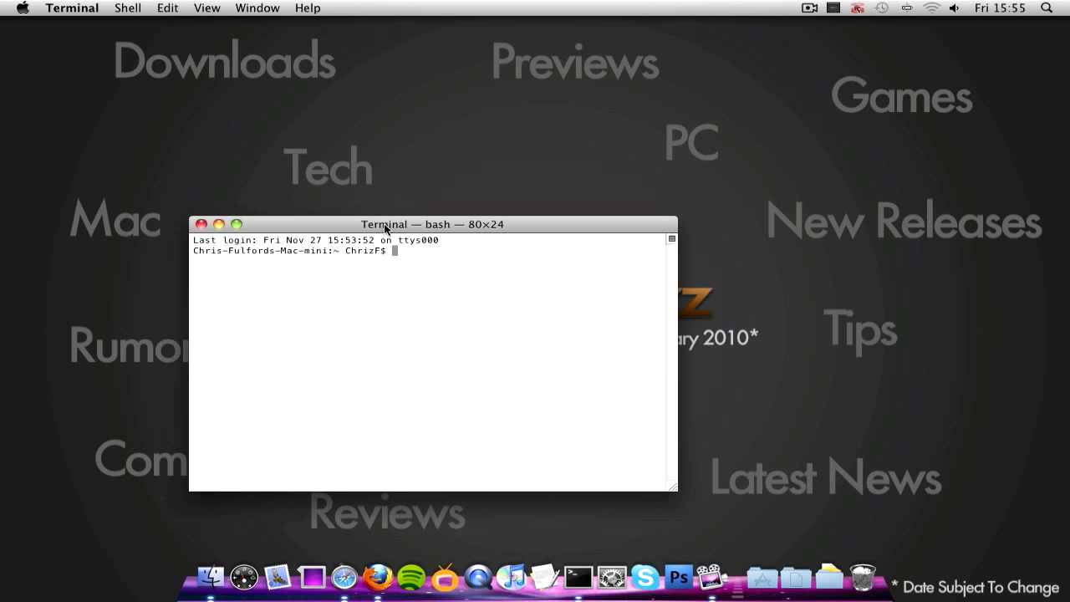
{"action": "mouse_move", "coordinate": [365, 218]}
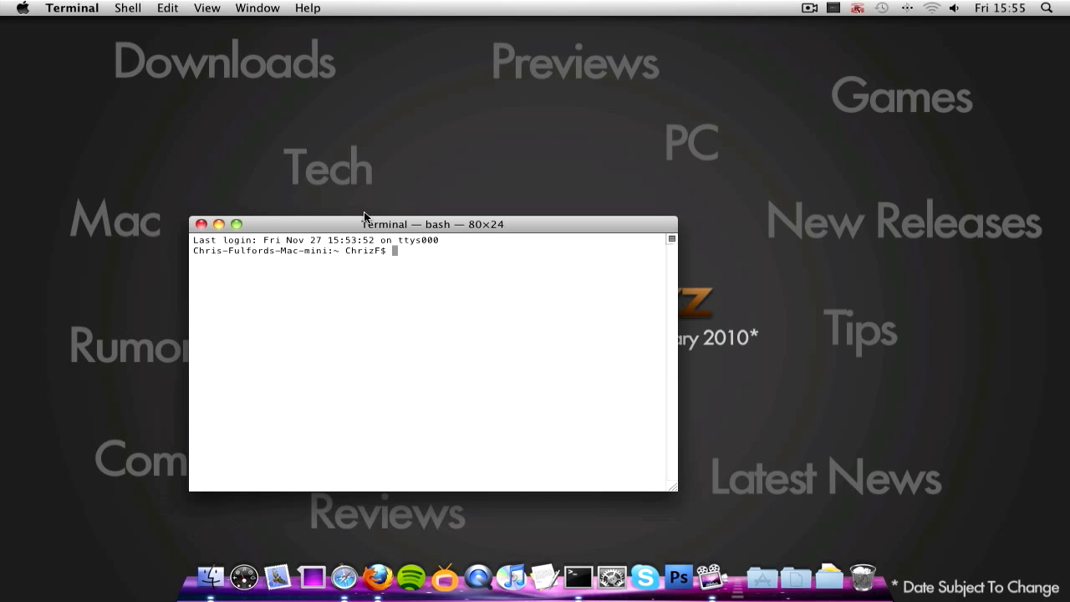
{"action": "mouse_move", "coordinate": [416, 245]}
{"action": "type", "text": "kill"}
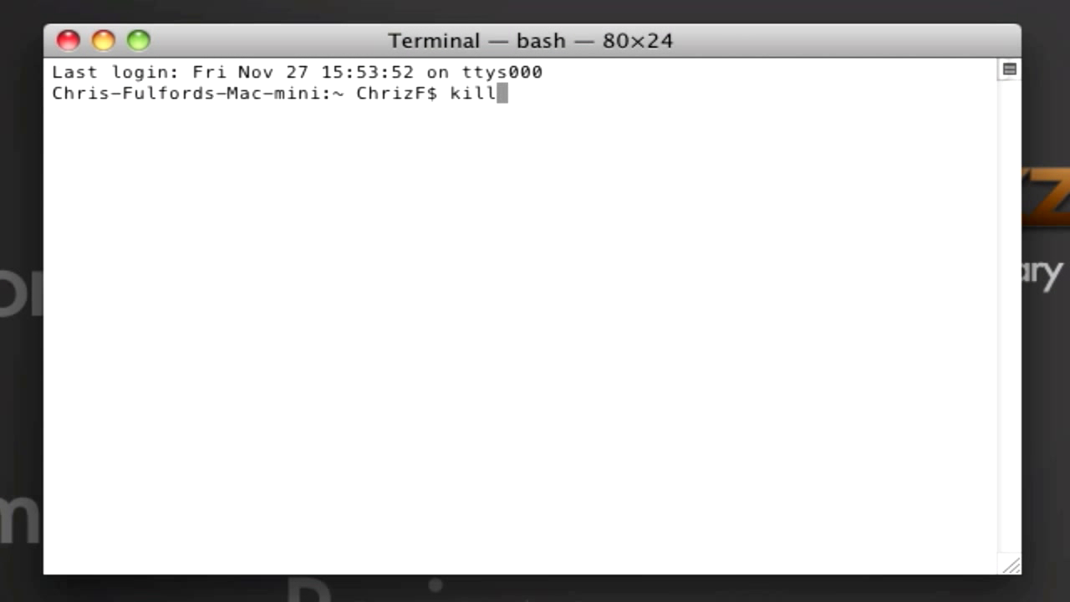
Relaunch Finder and the Dock with killall Finder and killall Dock
{"action": "type", "text": "all Finder"}
{"action": "type", "text": "killall"}
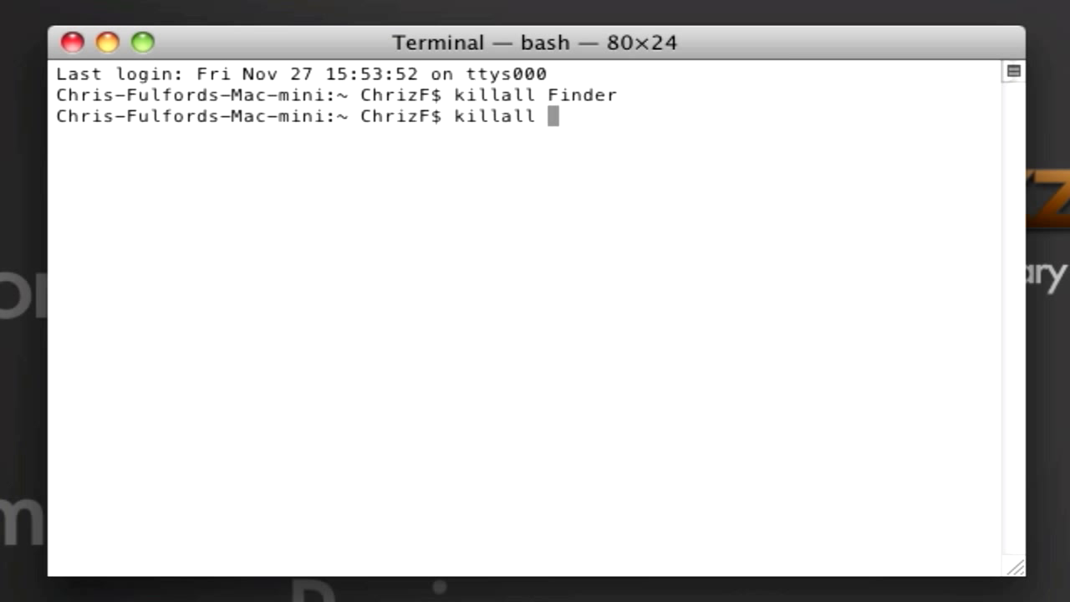
{"action": "type", "text": "Dock"}
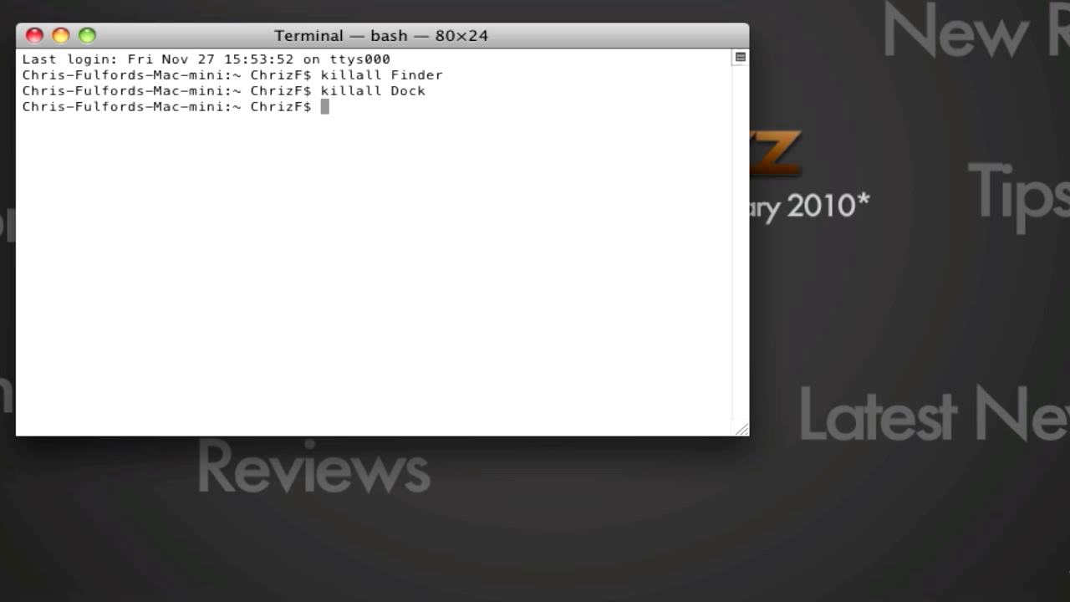
{"action": "key", "text": "Return"}
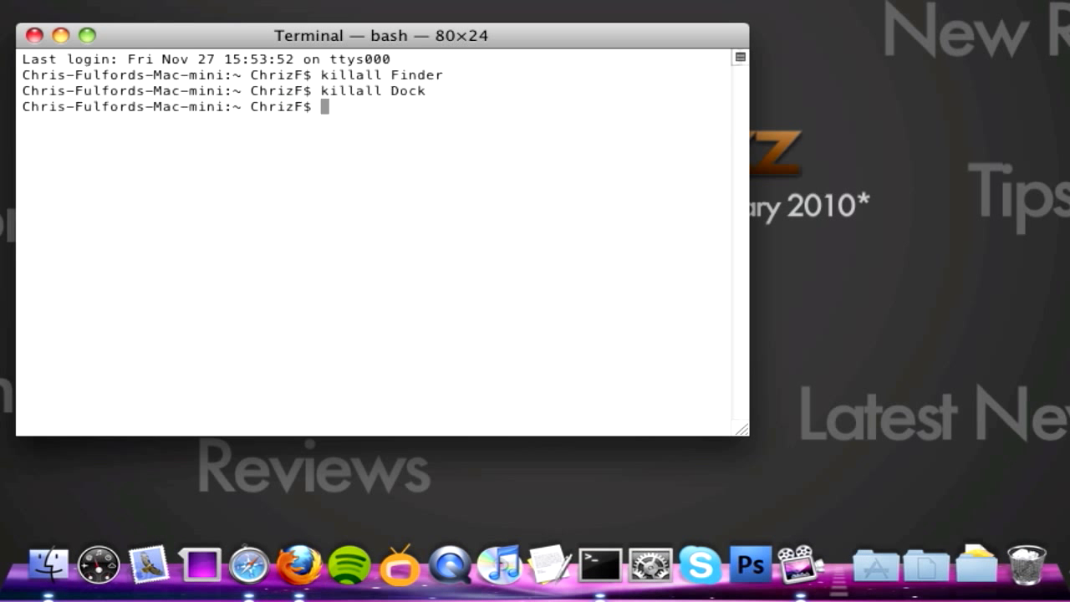
Make the Mac speak 'hello' aloud with the say command
{"action": "type", "text": "say"}
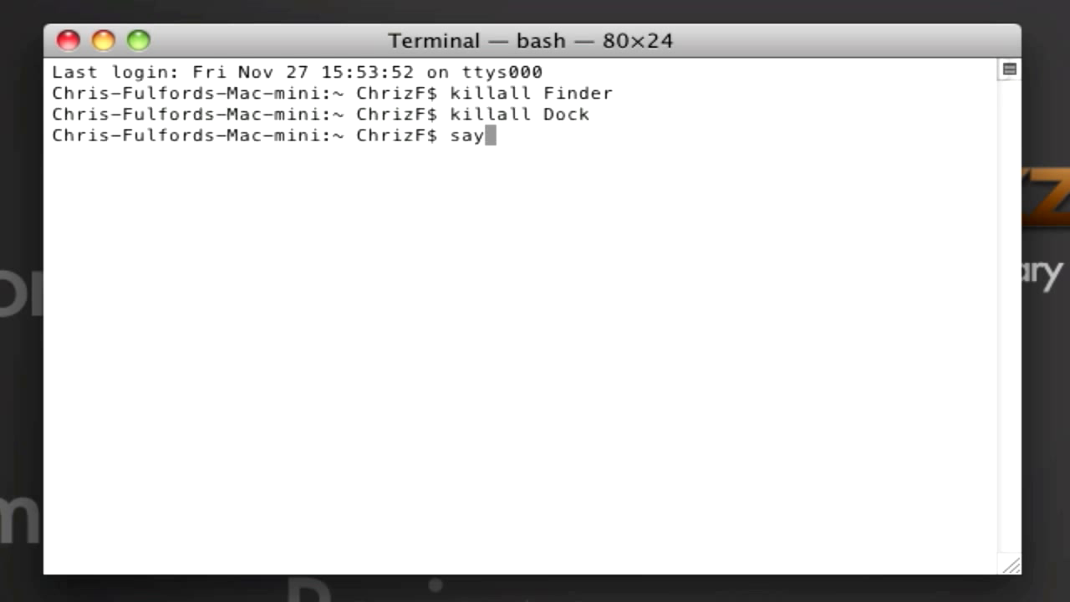
{"action": "type", "text": "hello"}
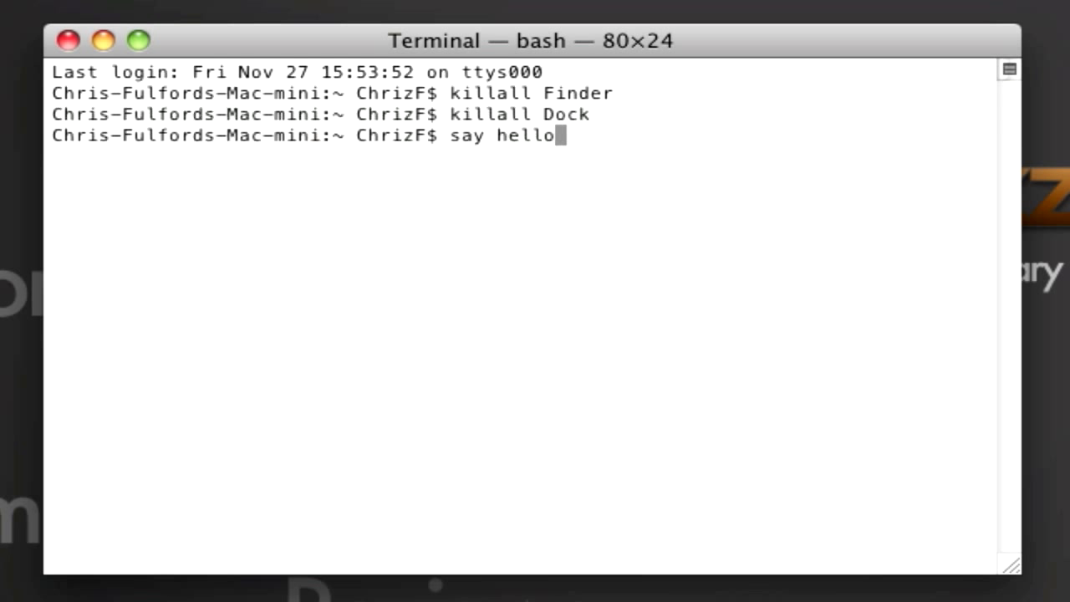
{"action": "key", "text": "Return"}
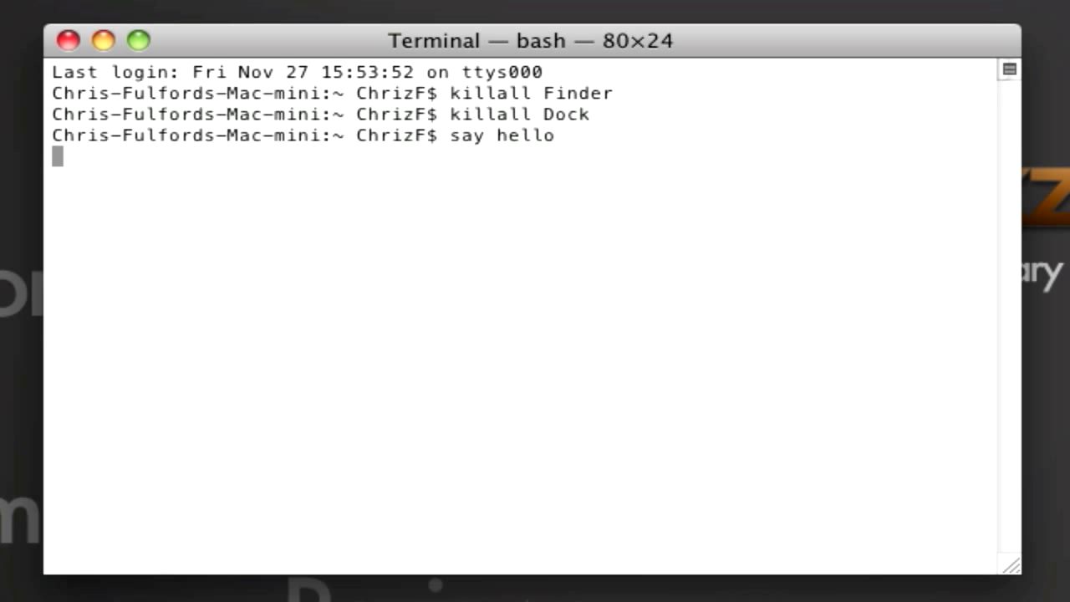
Enter say -v commands to speak hello in the 'good' and 'bad' voices
{"action": "type", "text": "say"}
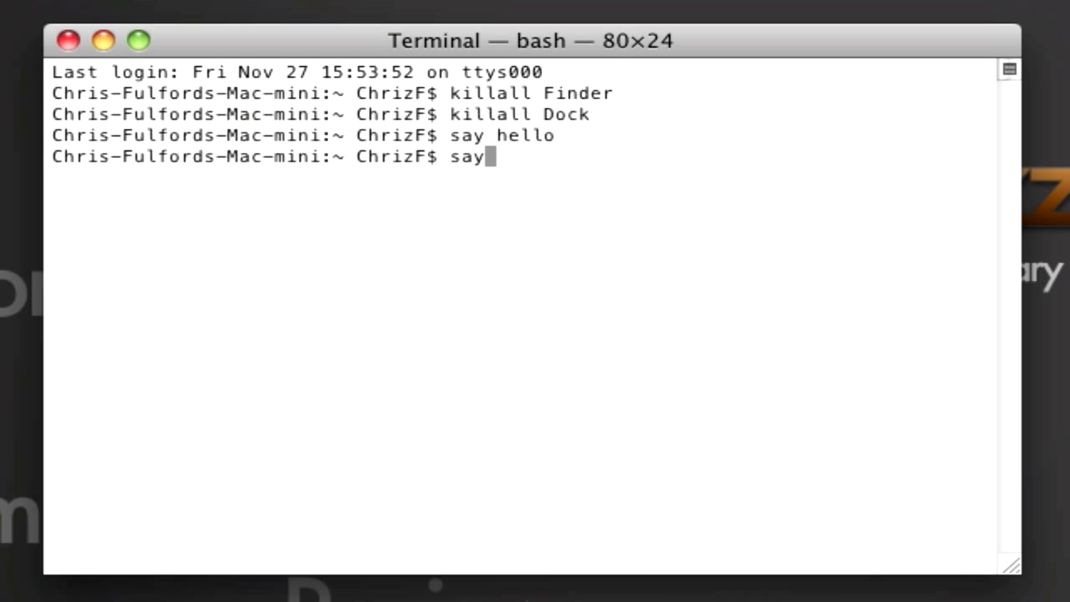
{"action": "type", "text": "\" \""}
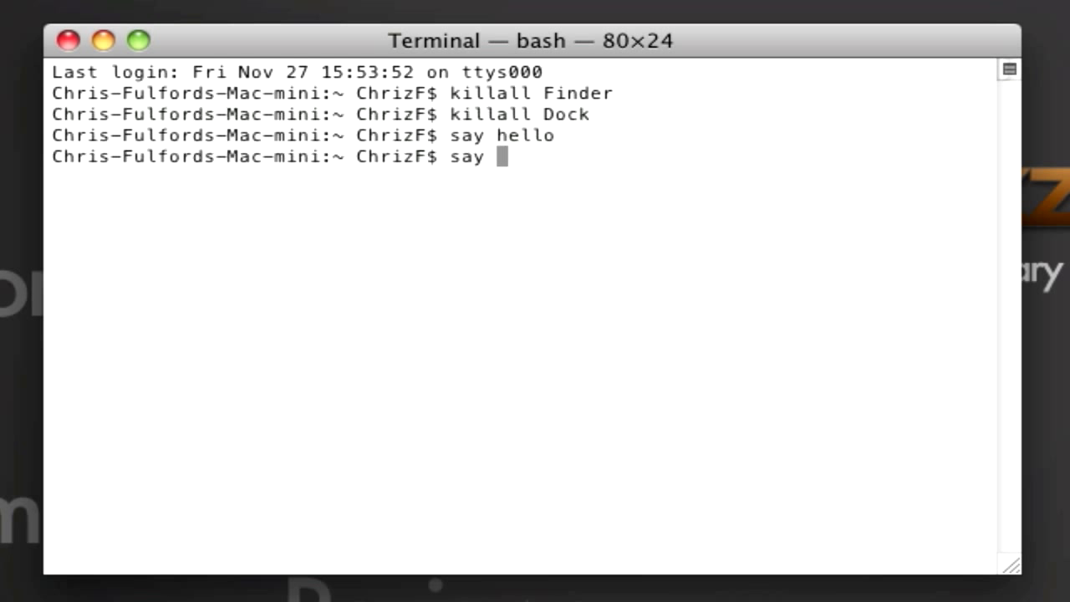
{"action": "type", "text": "-v"}
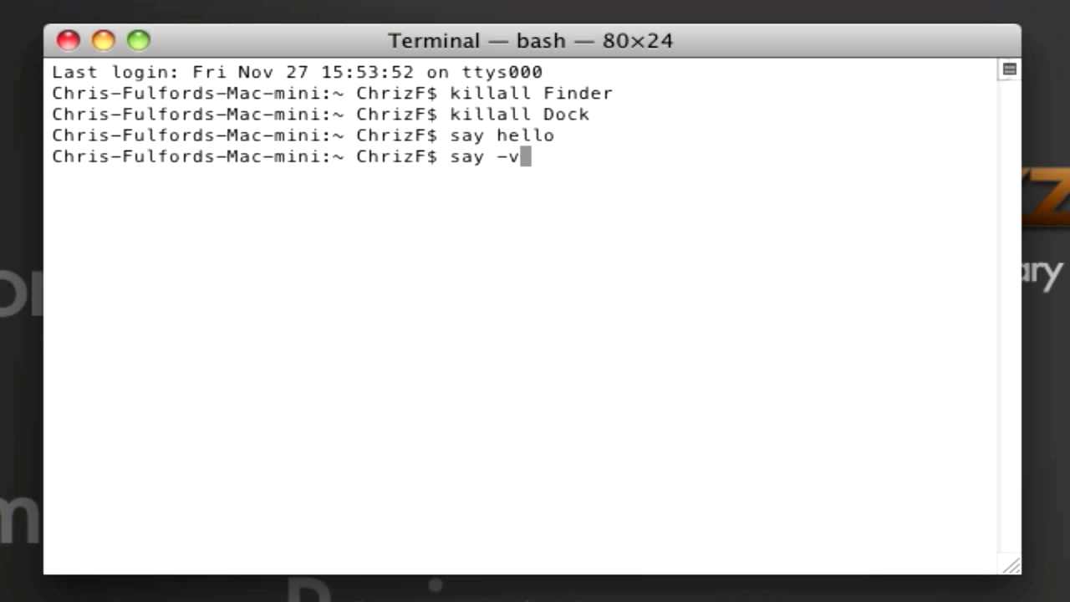
{"action": "type", "text": "good hello"}
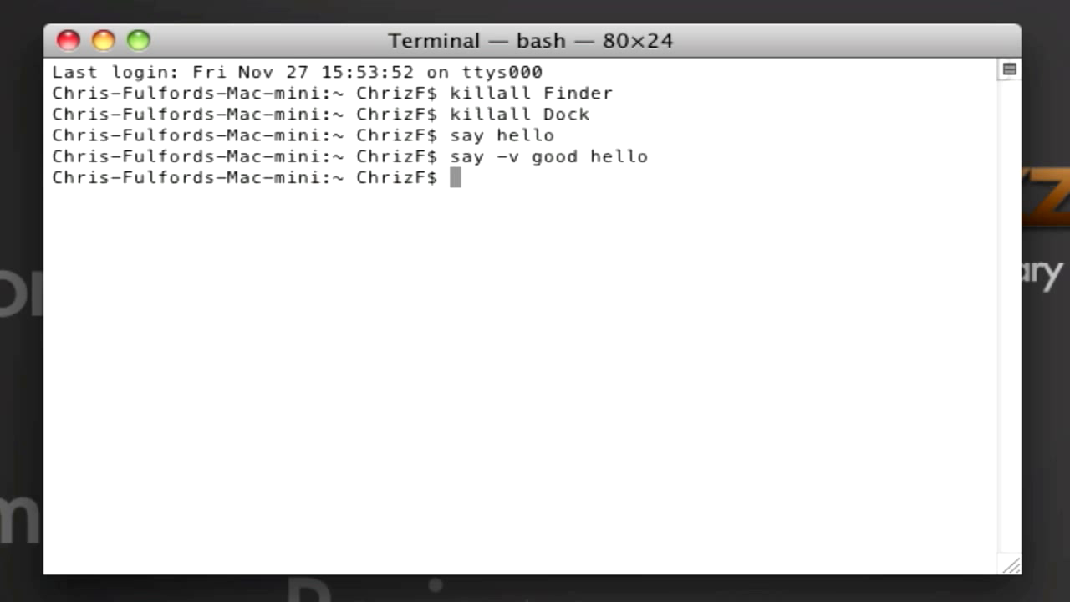
{"action": "type", "text": "say -v bad hello"}
{"action": "type", "text": "killall Dock"}
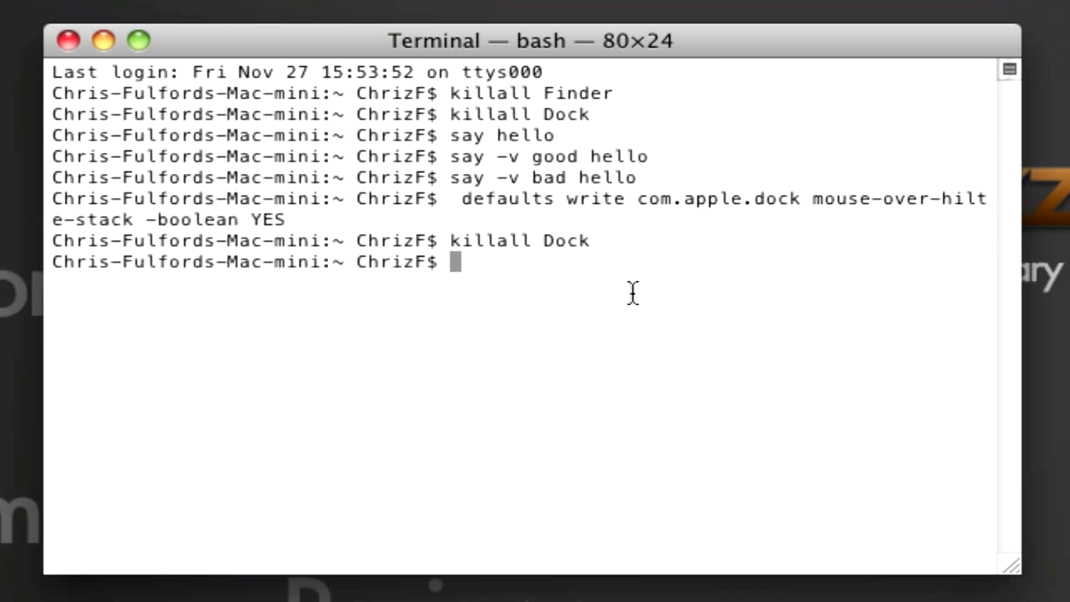
{"action": "mouse_move", "coordinate": [740, 205]}
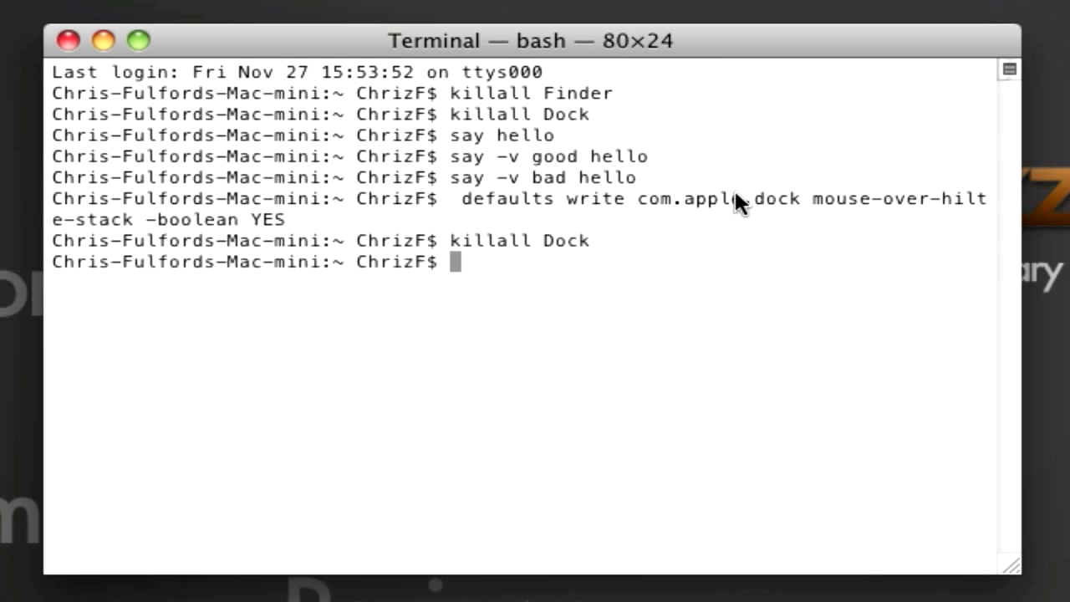
{"action": "mouse_move", "coordinate": [784, 235]}
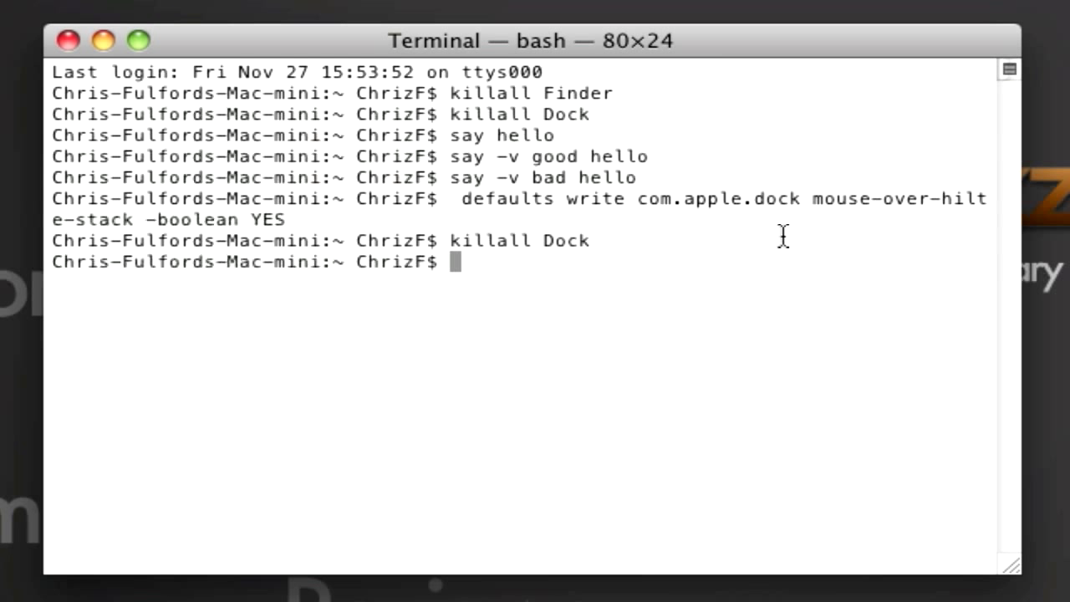
Set the Dock's largesize to 512 with defaults write and restart the Dock
{"action": "type", "text": "defaults write com.apple.dock largesize -int 512"}
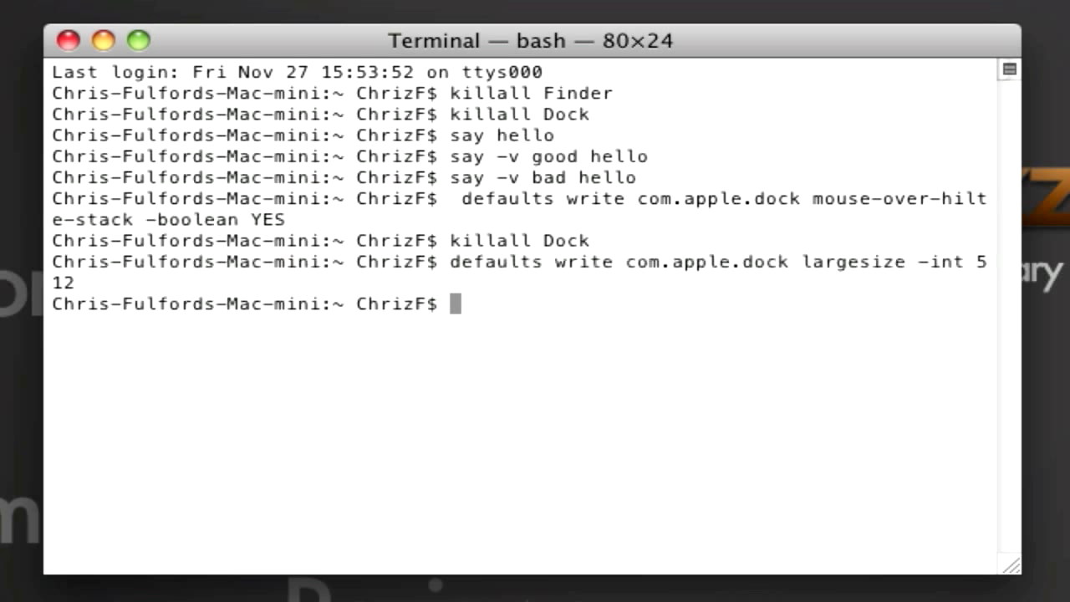
{"action": "type", "text": "kila"}
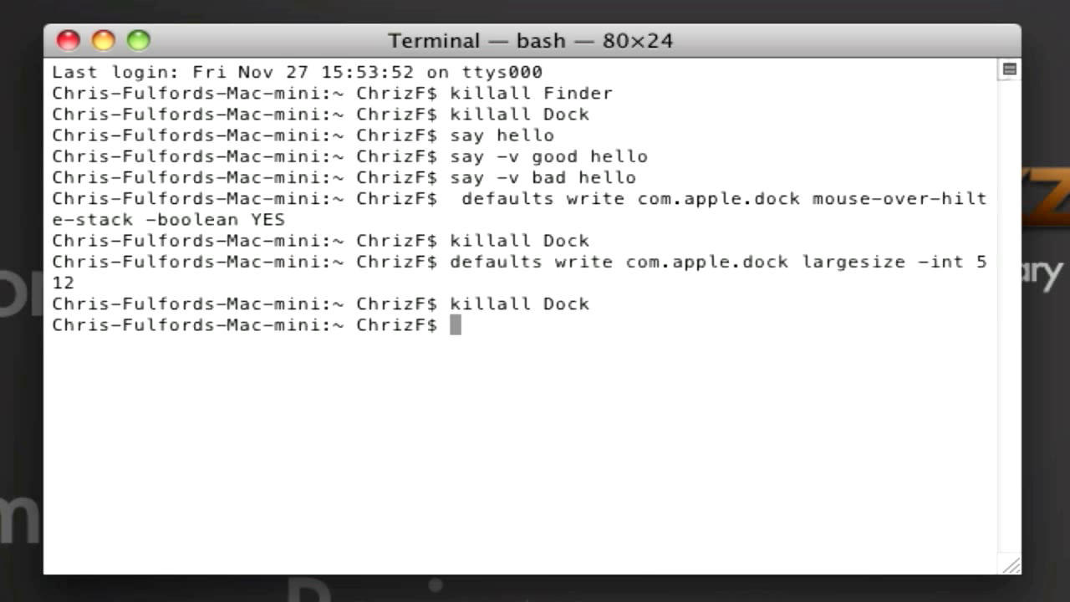
{"action": "mouse_move", "coordinate": [732, 278]}
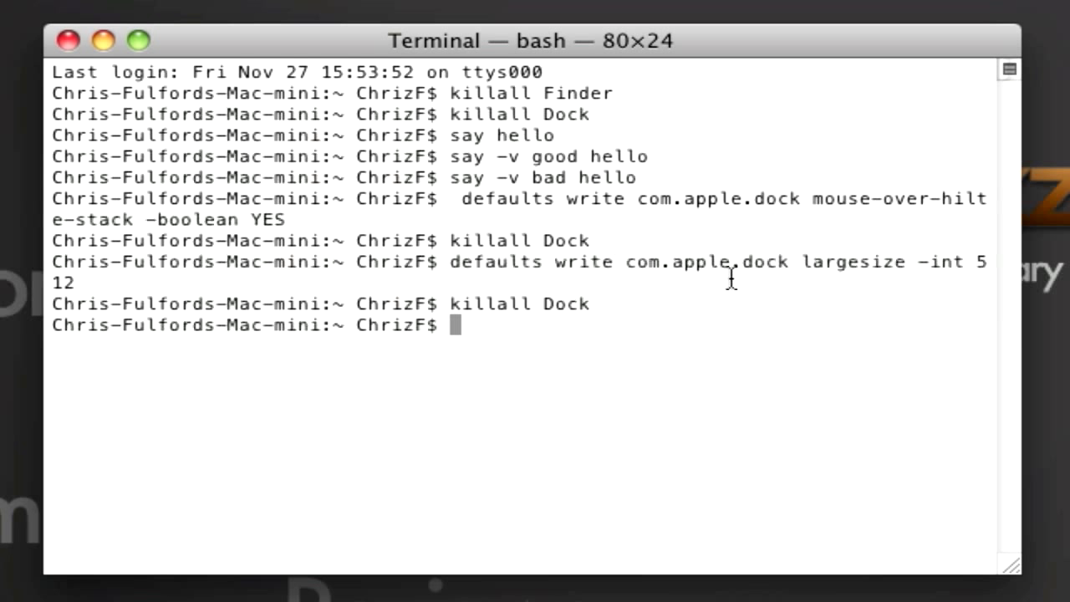
{"action": "mouse_move", "coordinate": [634, 457]}
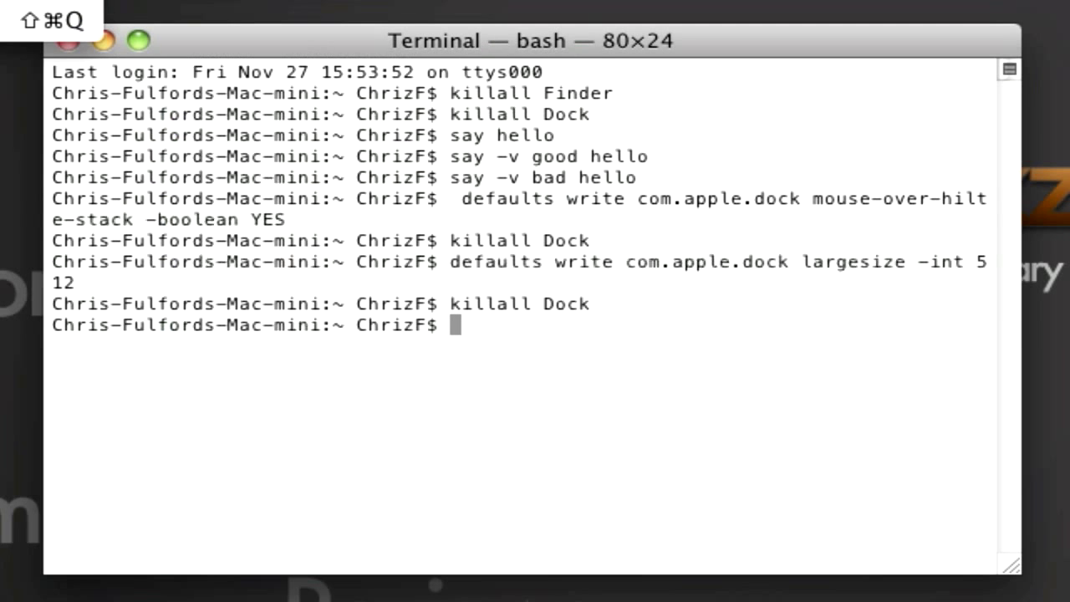
Show the 512 Dock magnification, then reopen the Apple menu for Dock settings
{"action": "left_click", "coordinate": [21, 6]}
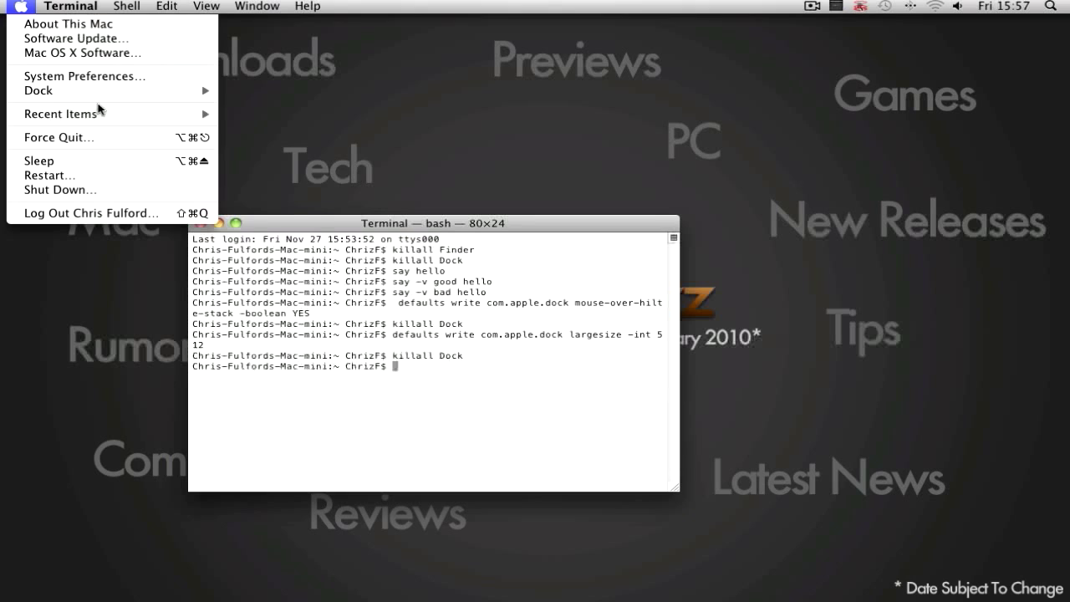
{"action": "mouse_move", "coordinate": [81, 54]}
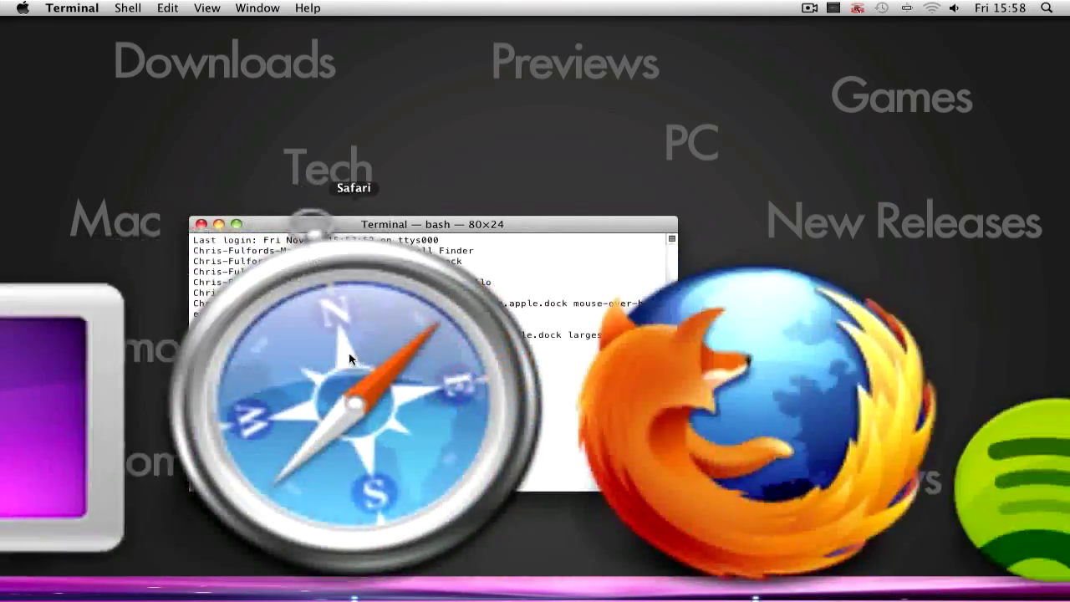
{"action": "left_click", "coordinate": [22, 8]}
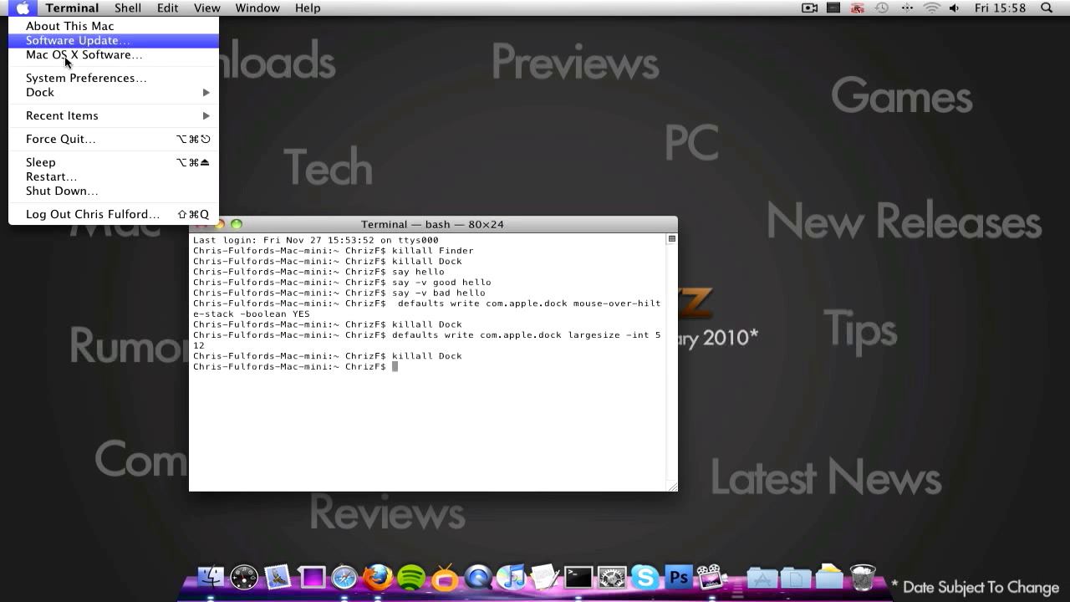
{"action": "mouse_move", "coordinate": [39, 92]}
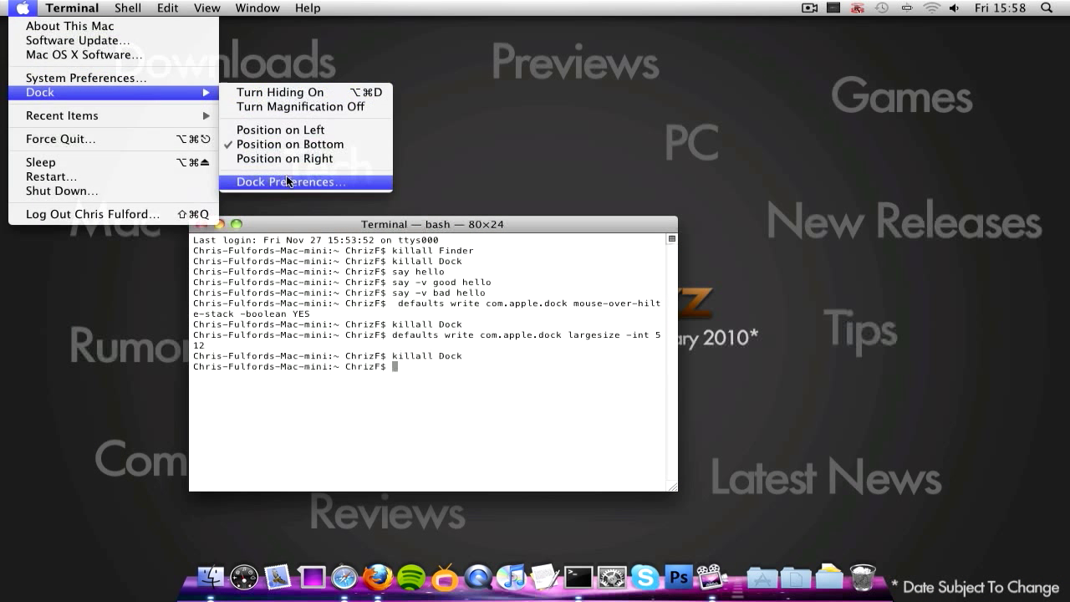
Open Dock Preferences and adjust the Magnification slider in the Dock pane
{"action": "left_click", "coordinate": [288, 182]}
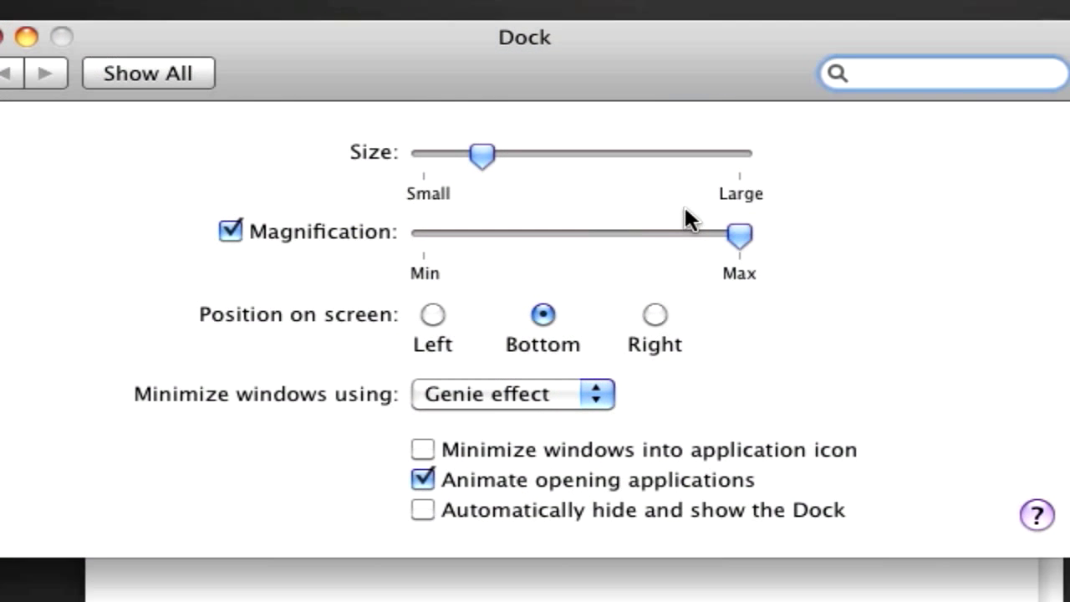
{"action": "left_click_drag", "start_coordinate": [740, 234], "coordinate": [686, 234]}
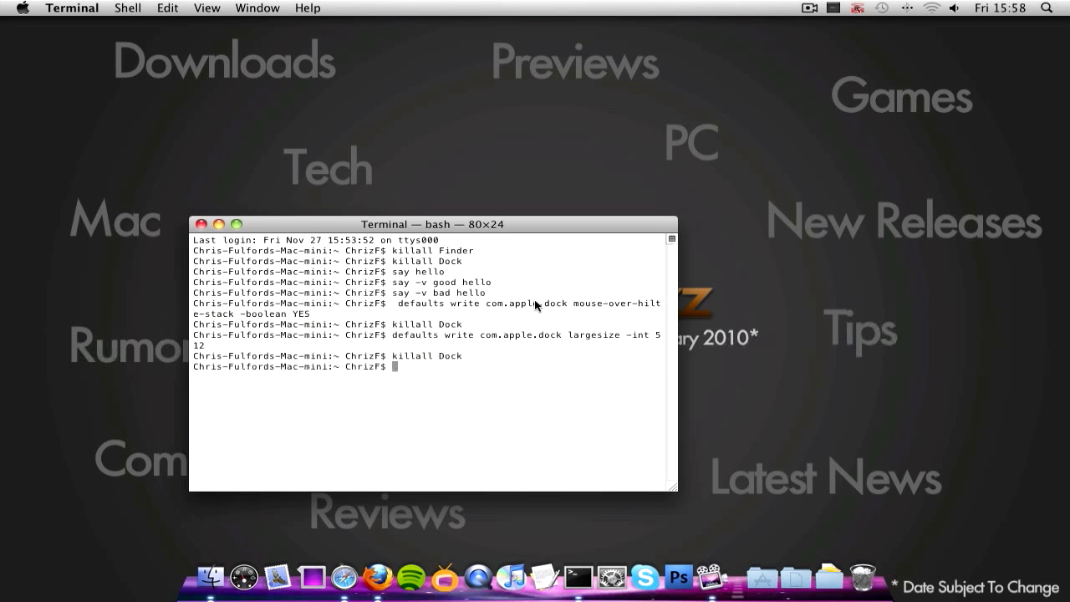
{"action": "mouse_move", "coordinate": [510, 458]}
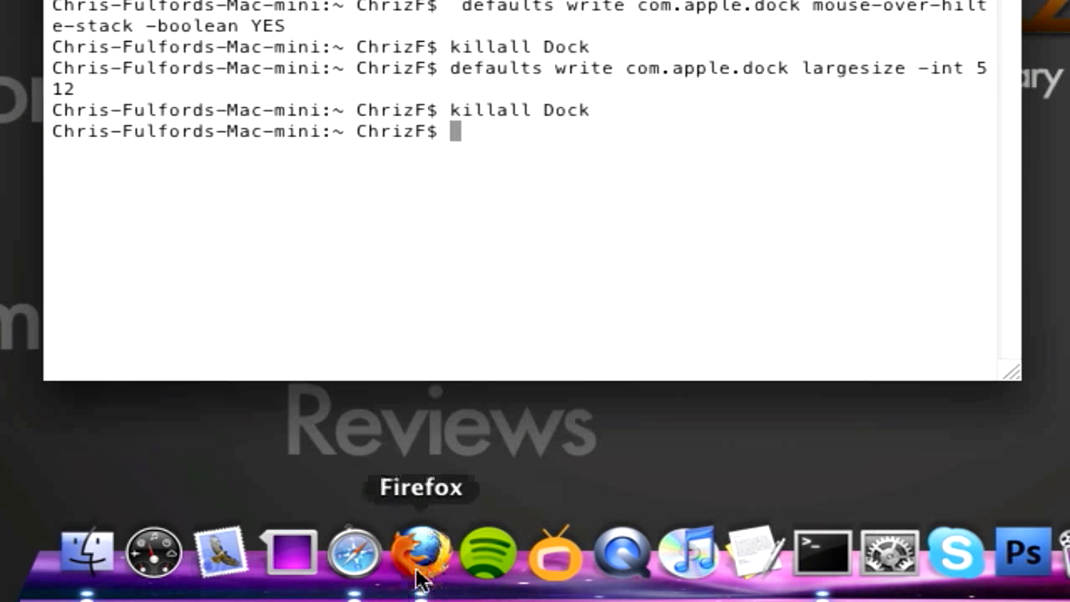
{"action": "mouse_move", "coordinate": [585, 240]}
{"action": "type", "text": "defaults write com.apple.dock largesize -int 512"}
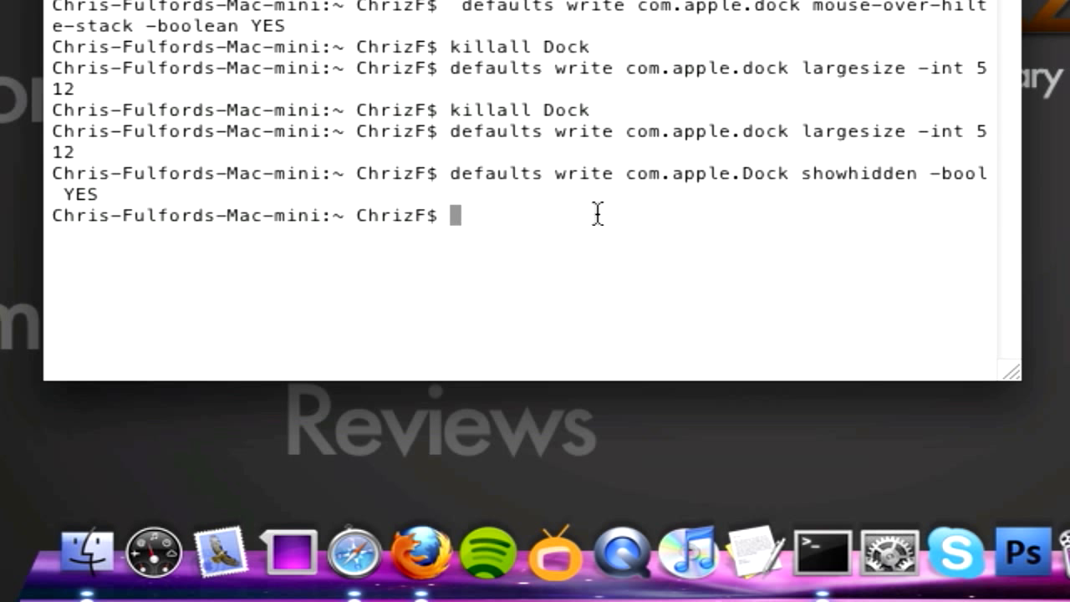
Restart the Dock so hidden apps appear dimmed, then restore hidden Firefox
{"action": "type", "text": "killall Dock"}
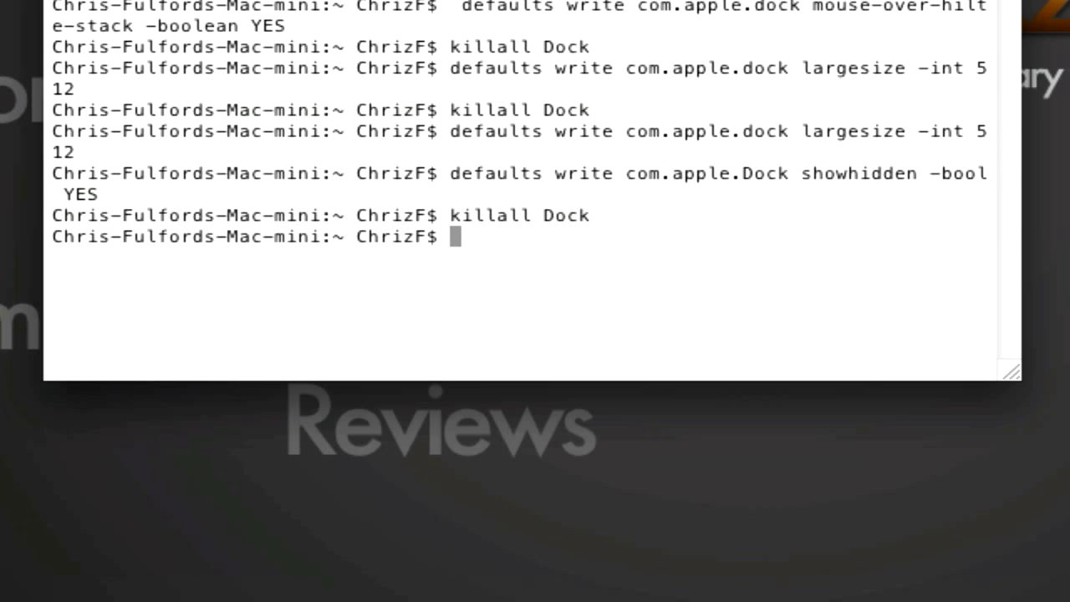
{"action": "mouse_move", "coordinate": [421, 552]}
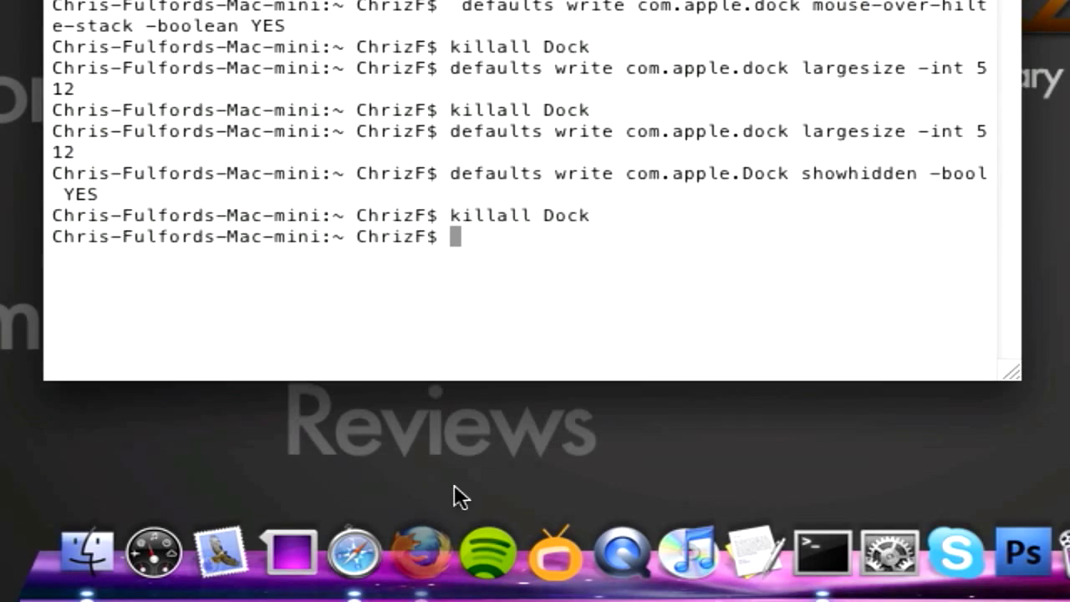
{"action": "mouse_move", "coordinate": [420, 552]}
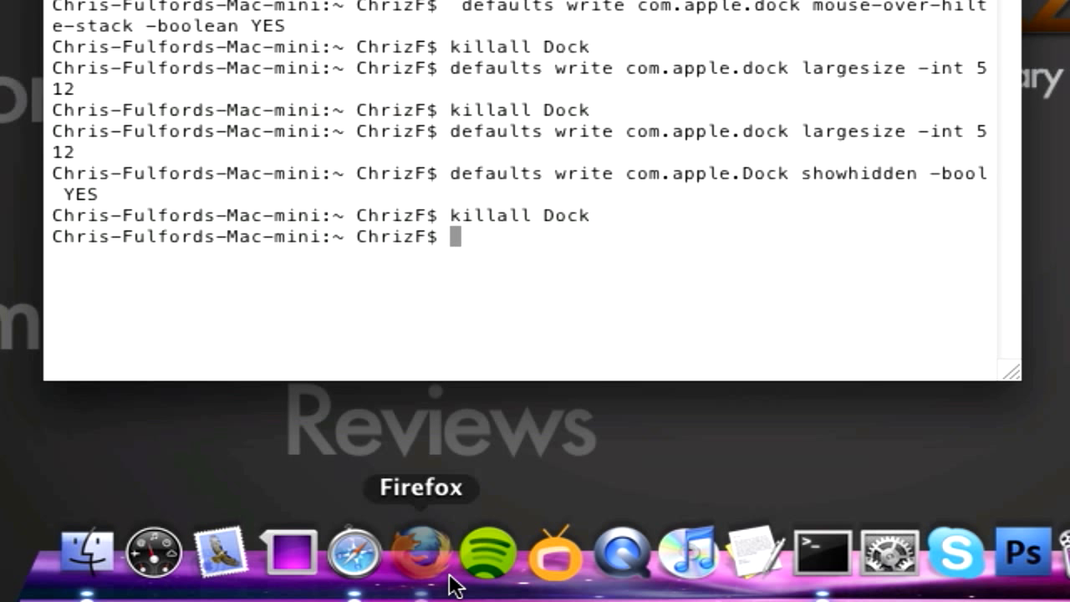
{"action": "mouse_move", "coordinate": [426, 569]}
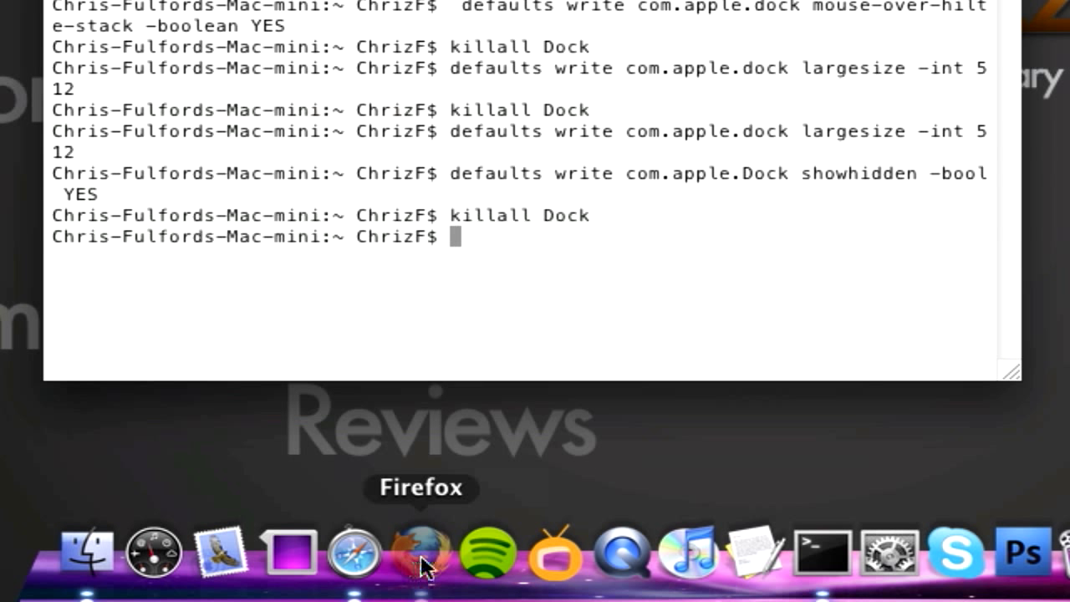
{"action": "left_click", "coordinate": [420, 552]}
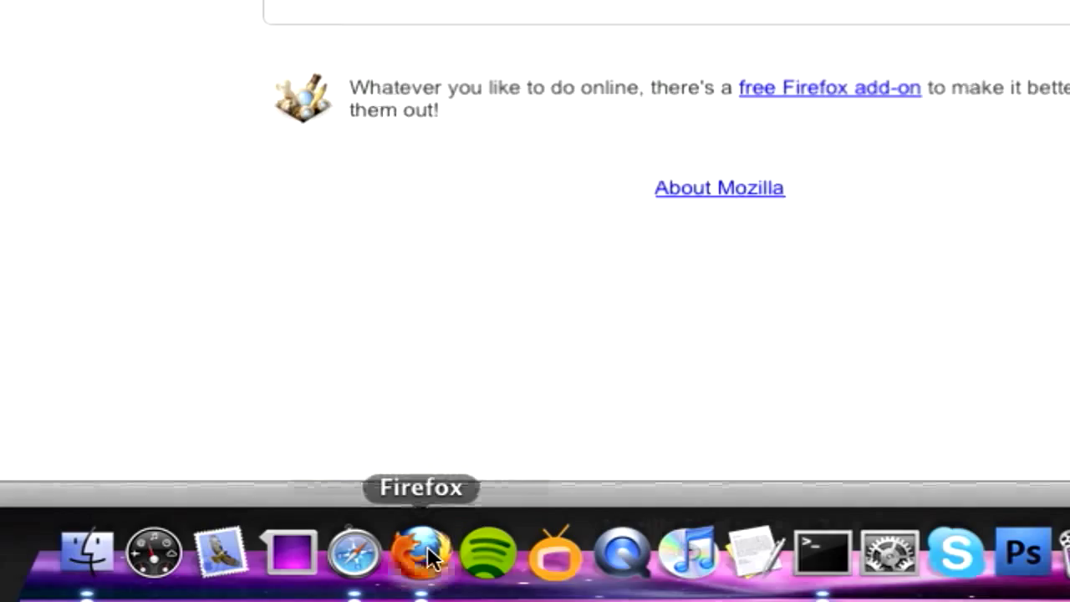
{"action": "right_click", "coordinate": [421, 552]}
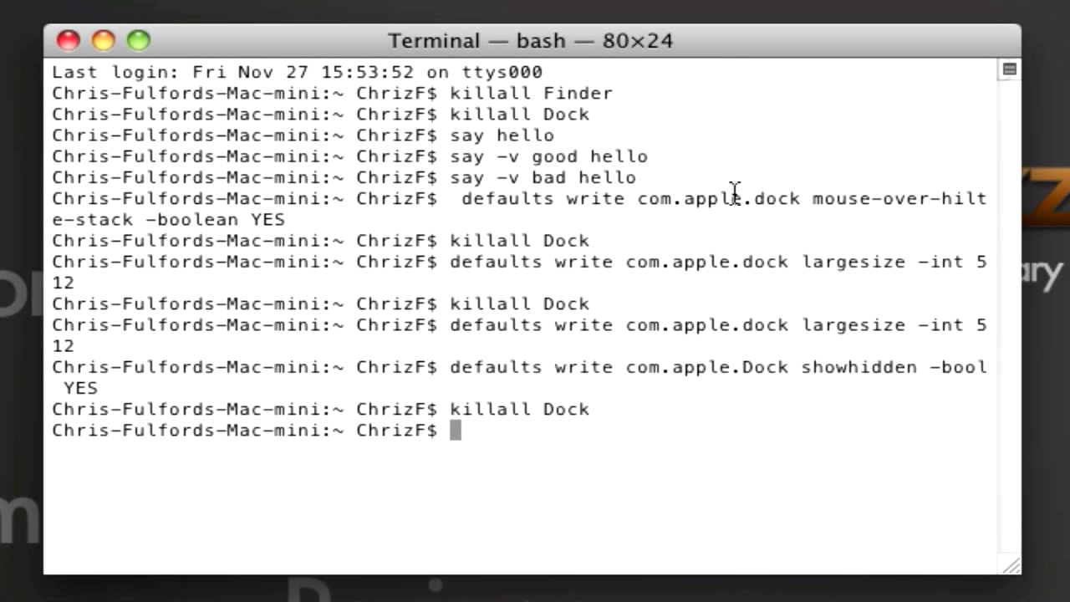
{"action": "mouse_move", "coordinate": [834, 414]}
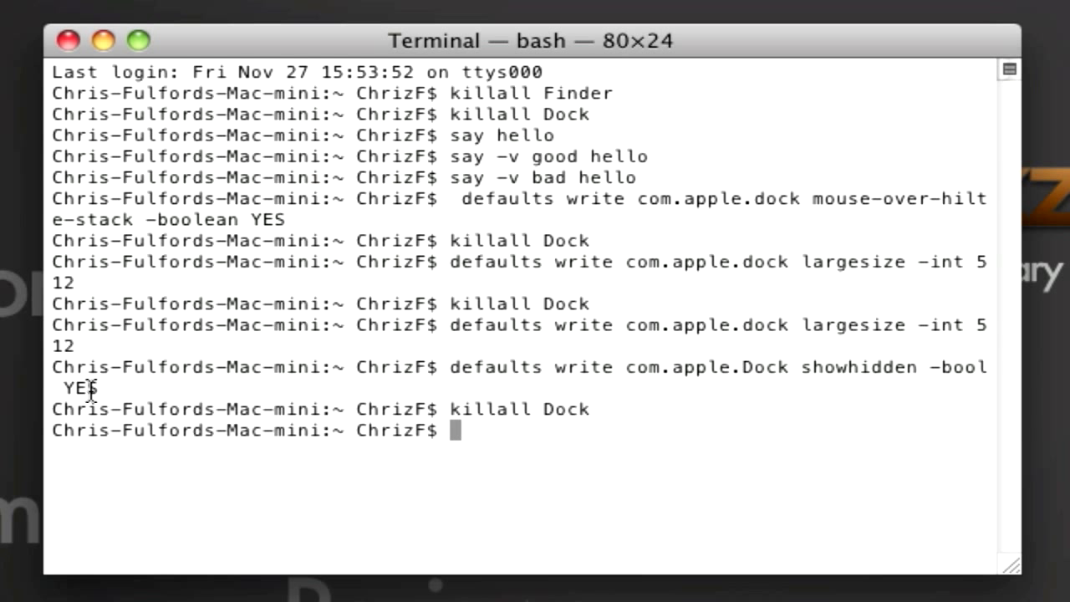
{"action": "mouse_move", "coordinate": [527, 442]}
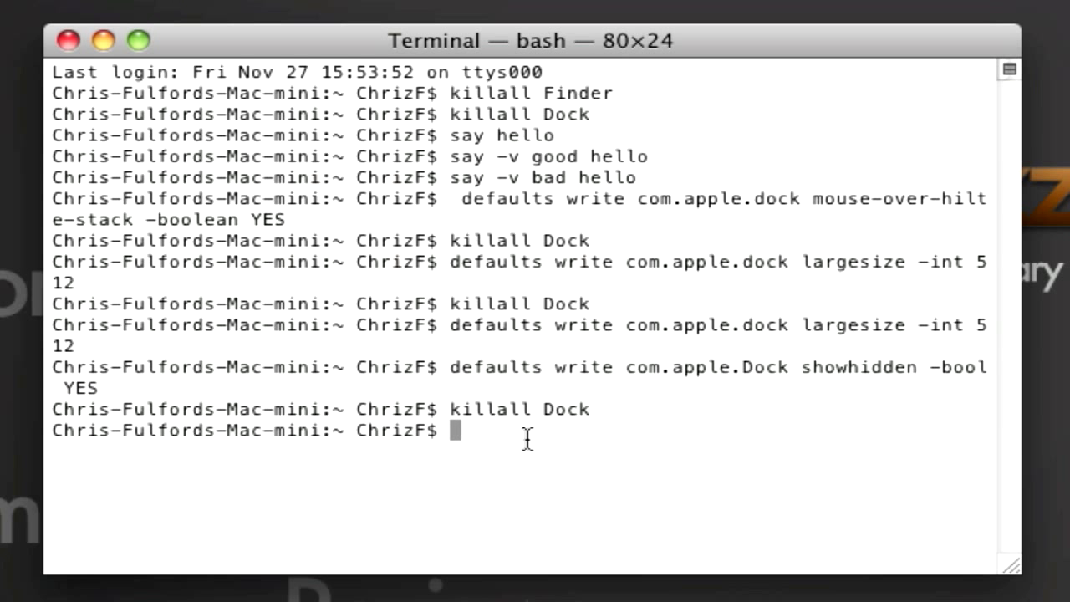
Set Dock no-glass to YES, then back to NO, restarting the Dock each time
{"action": "type", "text": "defaults write com.apple.dock no-glass -boolean YES"}
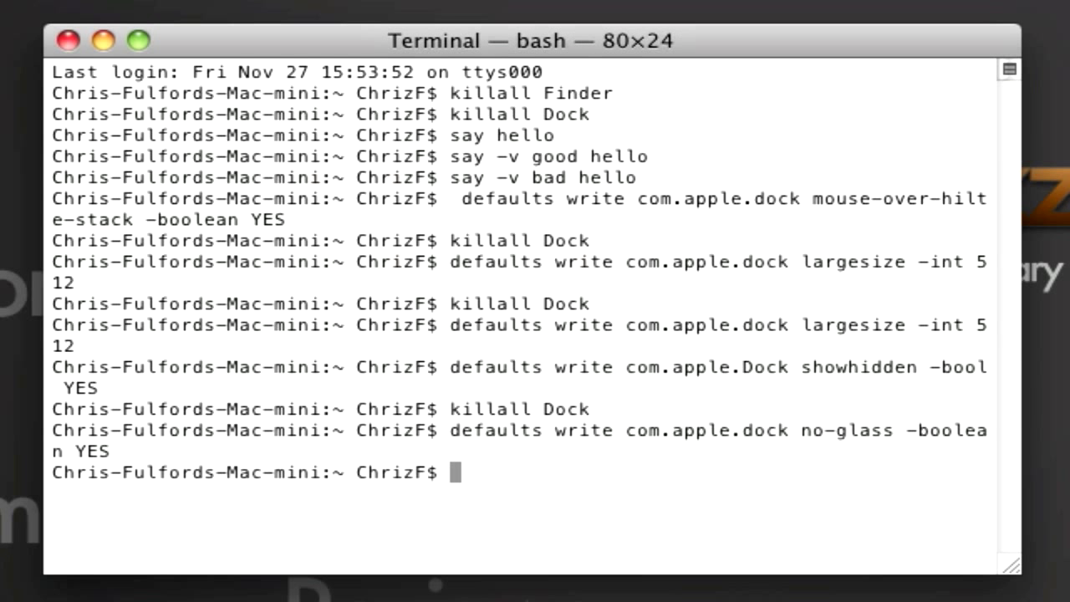
{"action": "type", "text": "killall Dock"}
{"action": "type", "text": "defaults write com.apple.dock no-glass -boolean"}
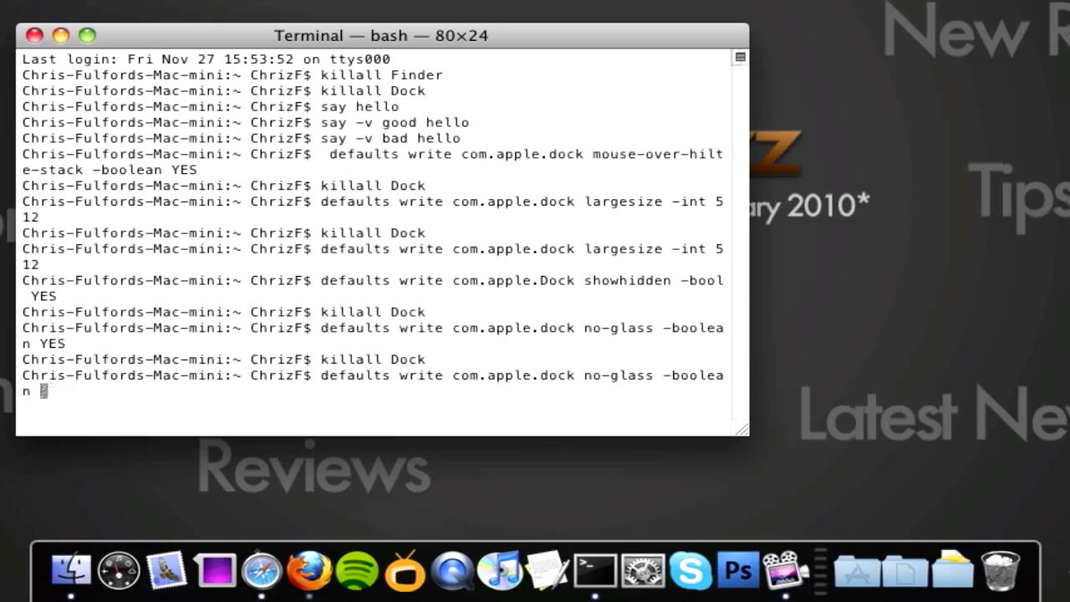
{"action": "type", "text": "NO"}
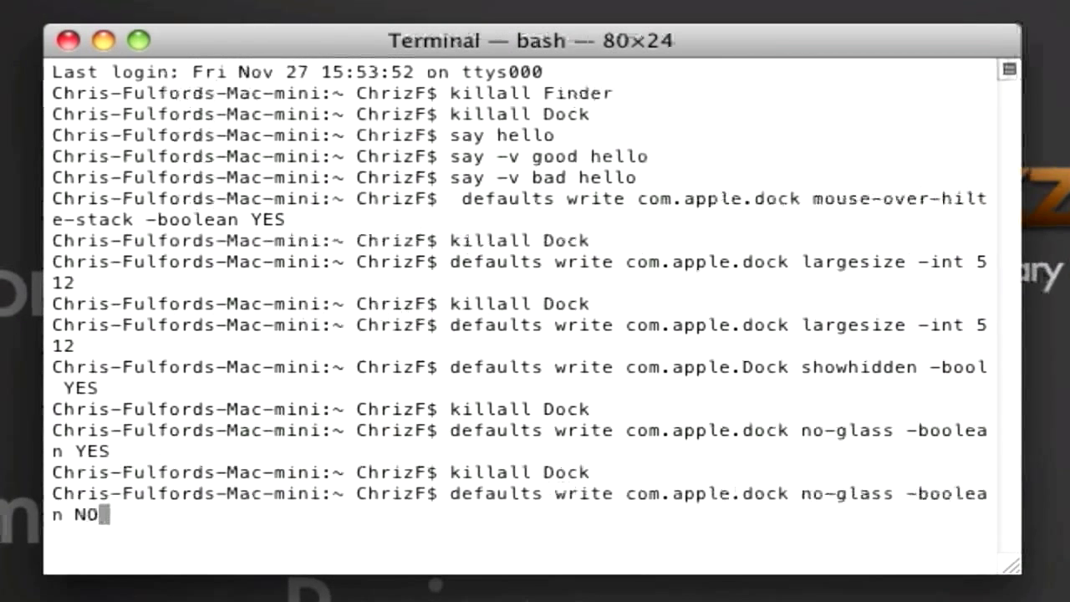
{"action": "type", "text": "kilall Dock"}
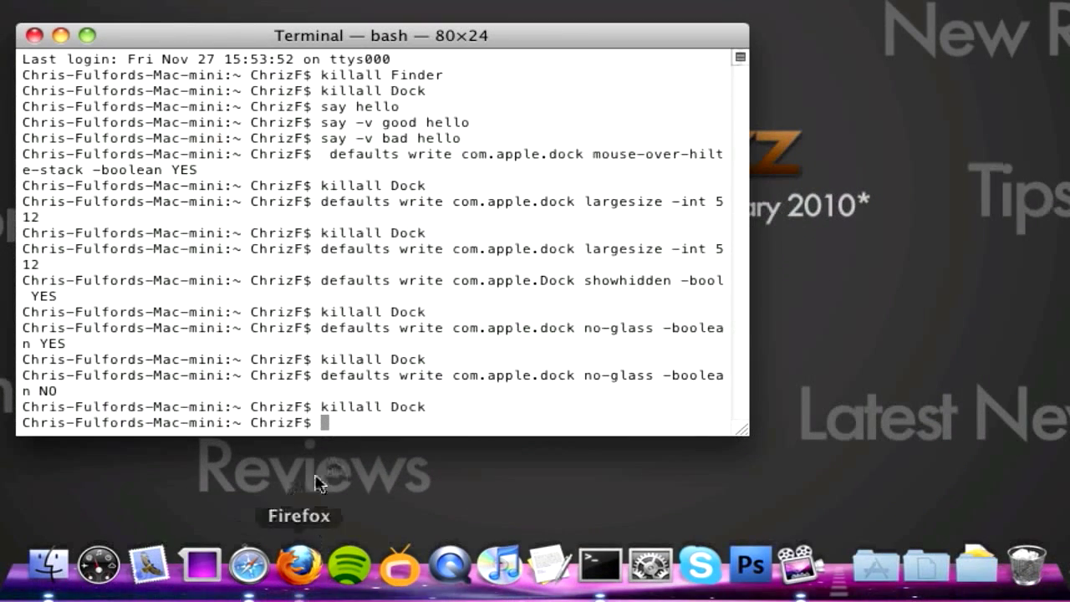
{"action": "mouse_move", "coordinate": [539, 157]}
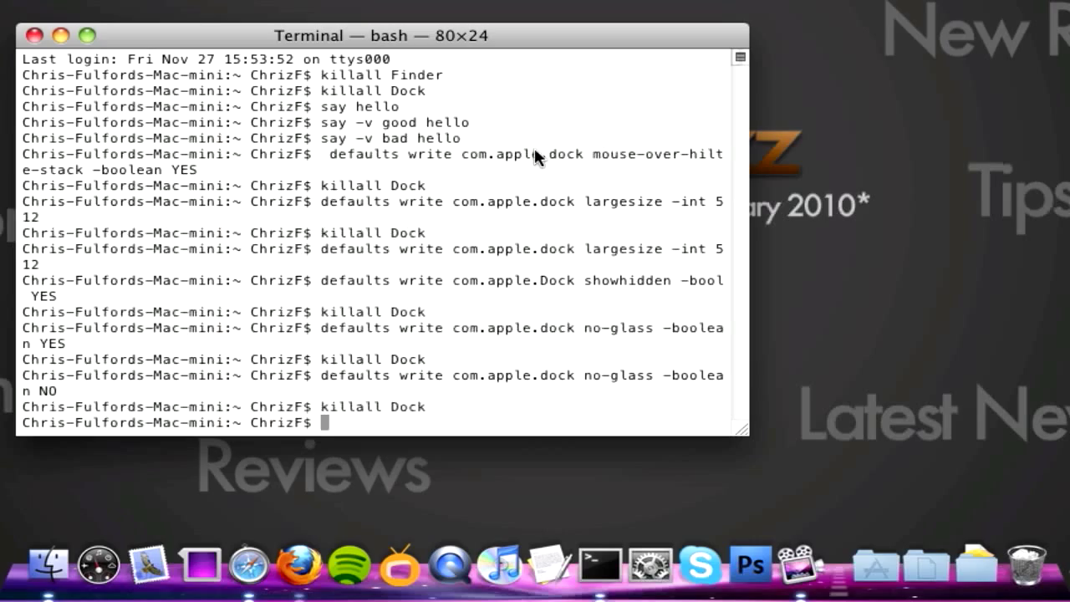
{"action": "mouse_move", "coordinate": [241, 347]}
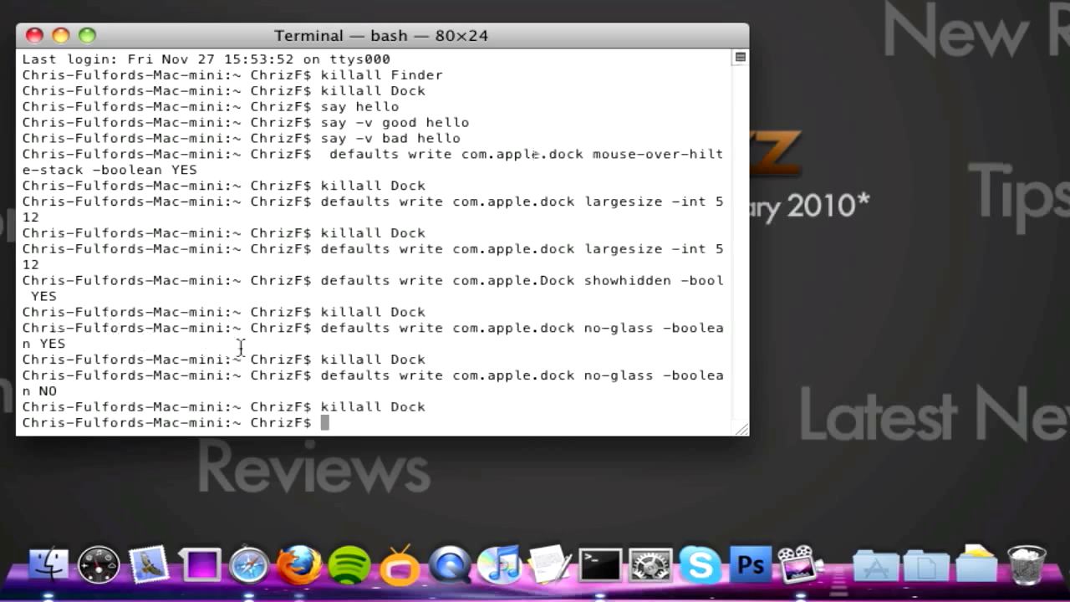
{"action": "type", "text": "telnet towel.blinkenlights.nl"}
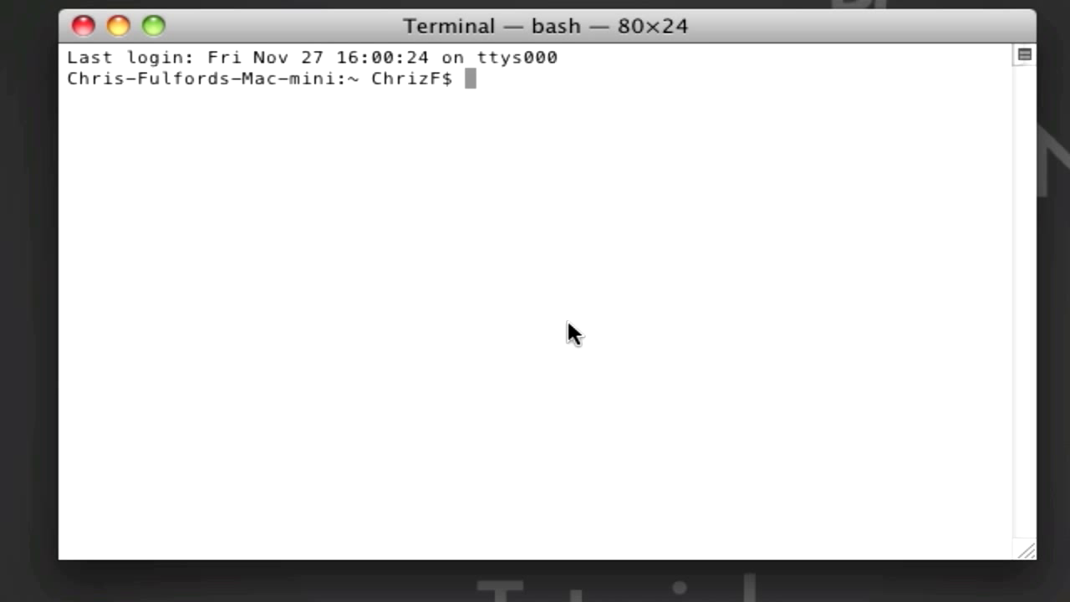
{"action": "mouse_move", "coordinate": [220, 111]}
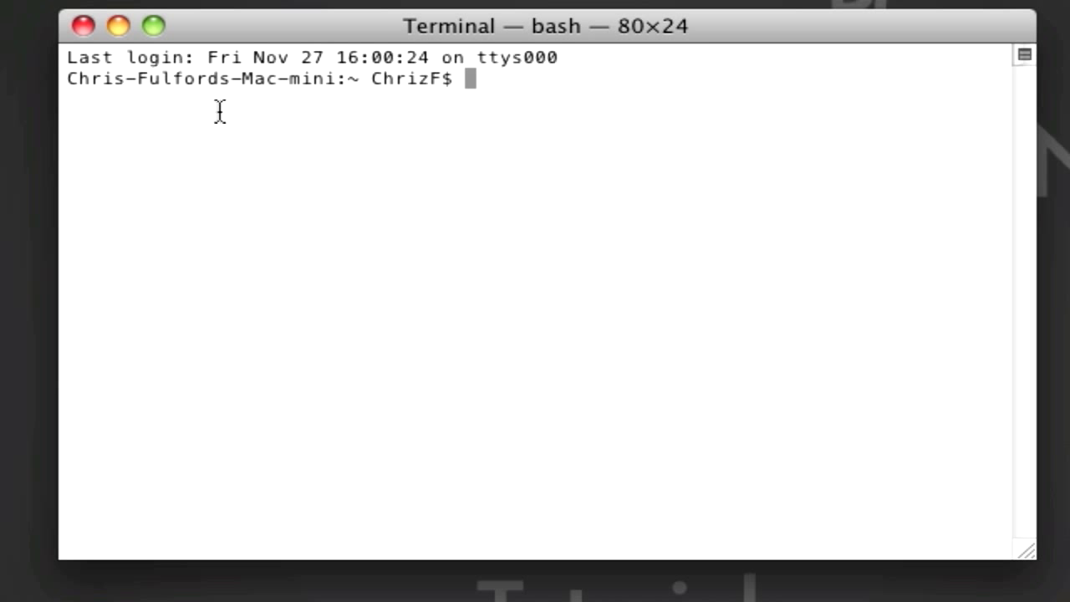
Launch emacs and enter 'doctor' at the Esc-x command prompt
{"action": "type", "text": "emacs"}
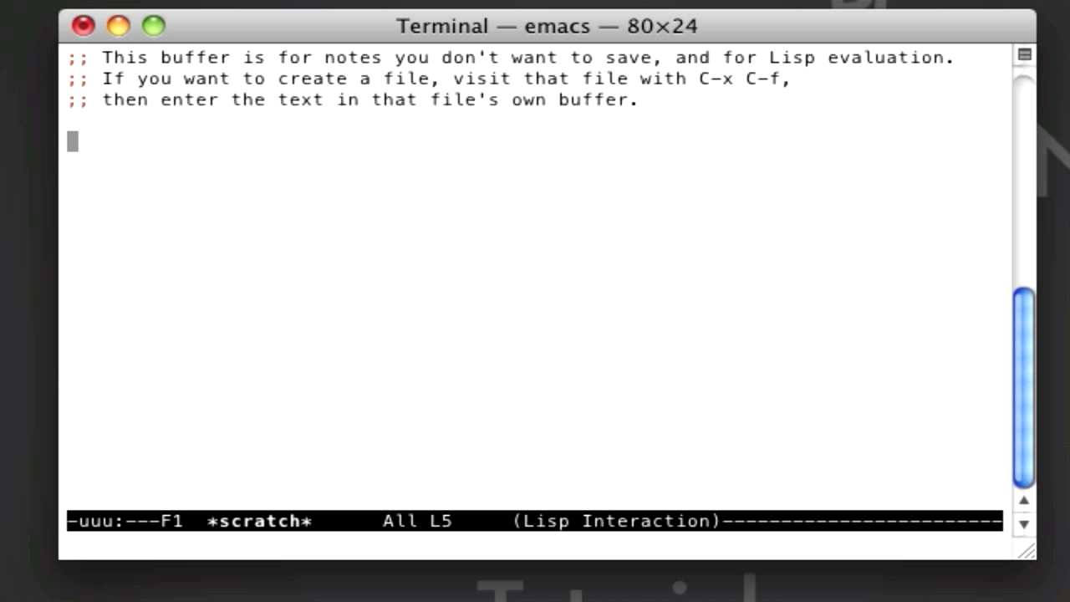
{"action": "key", "text": "alt+x"}
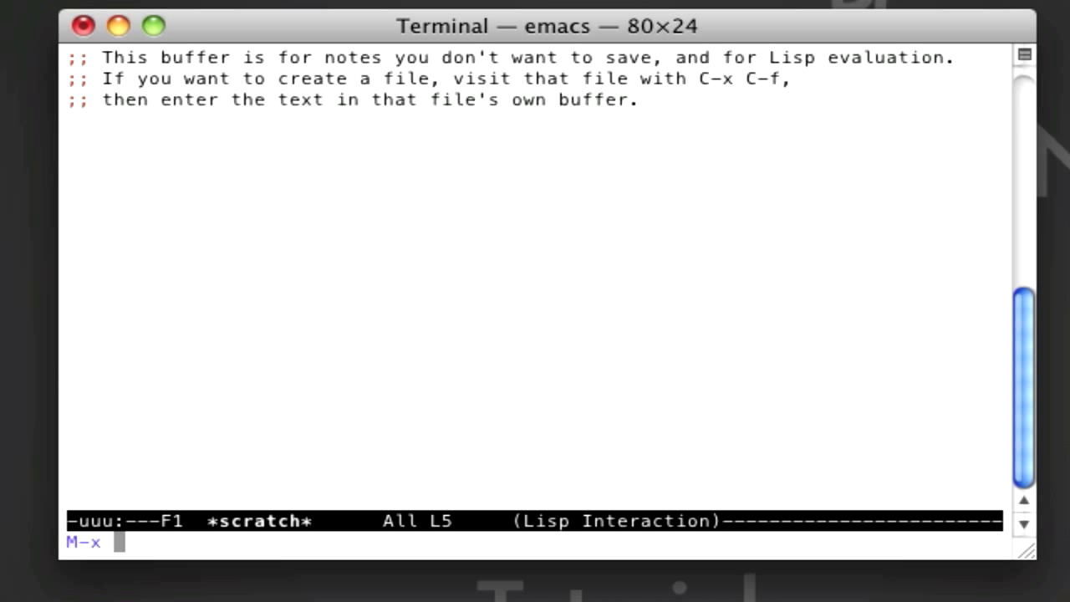
{"action": "type", "text": "dDoc"}
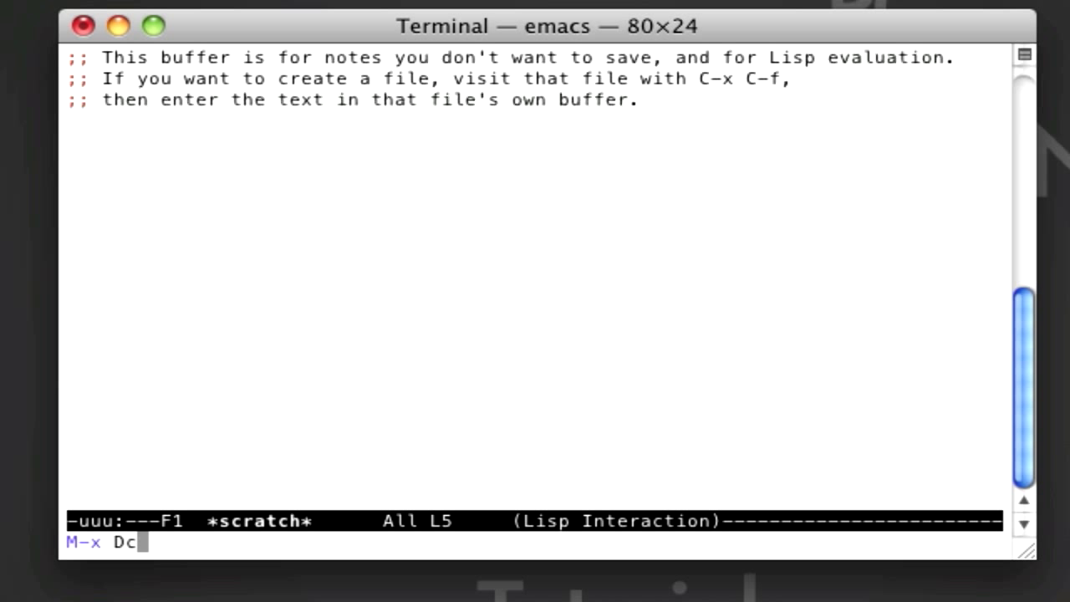
{"action": "type", "text": "octor"}
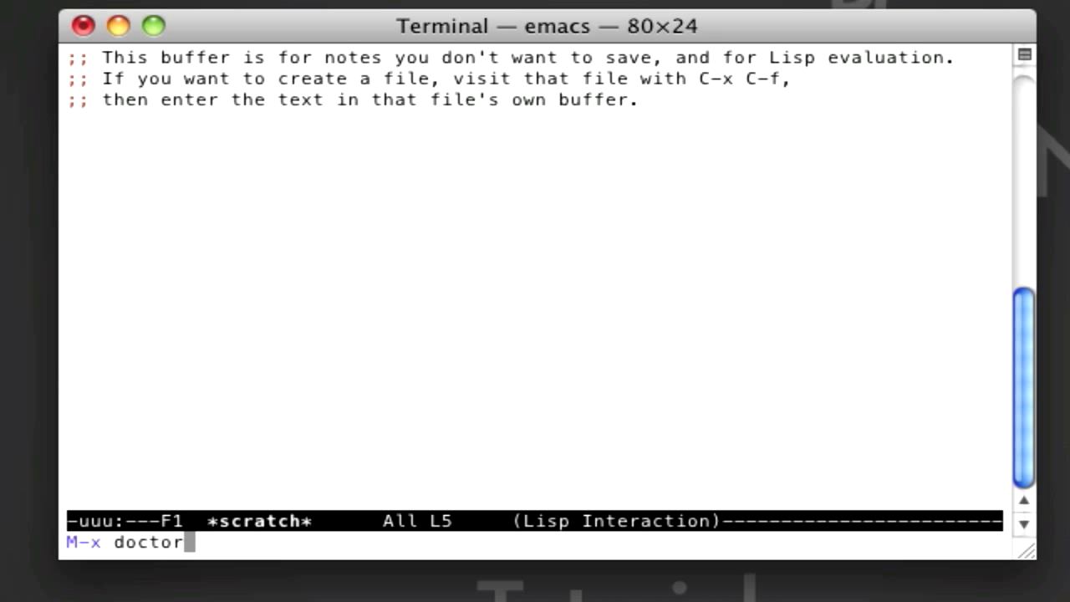
Greet the Emacs doctor with 'hello', then launch Tetris and drop a piece
{"action": "key", "text": "Return"}
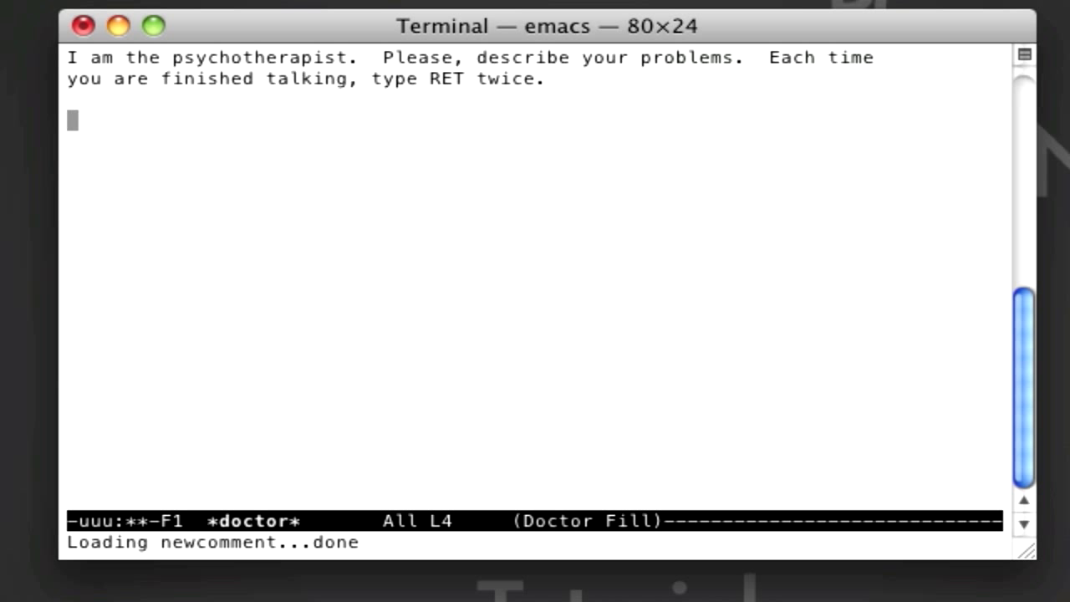
{"action": "type", "text": "hello"}
{"action": "left_click", "coordinate": [534, 205]}
{"action": "type", "text": "q"}
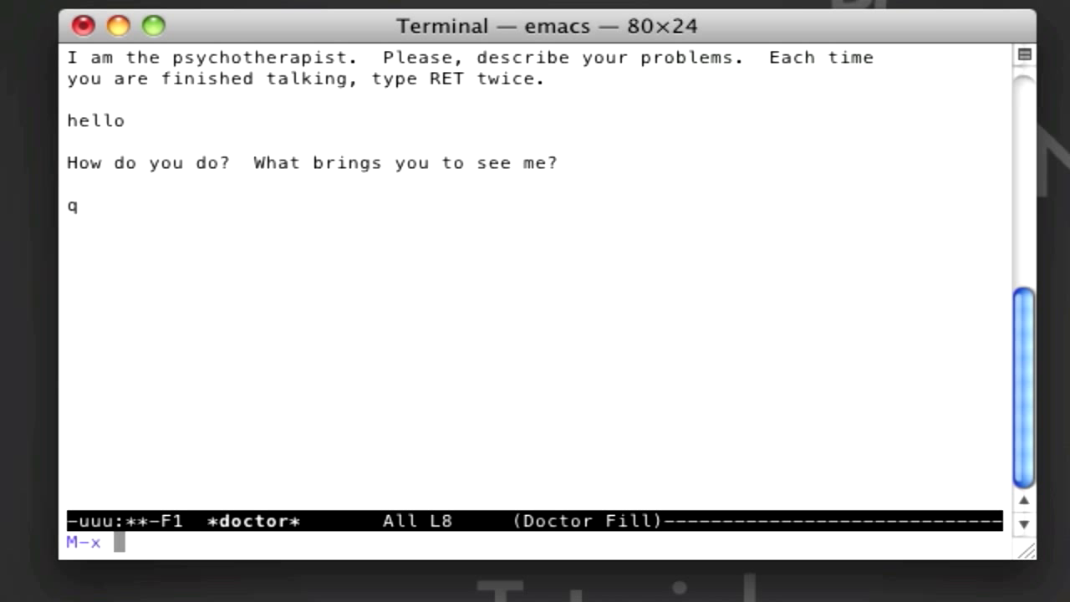
{"action": "type", "text": "tet"}
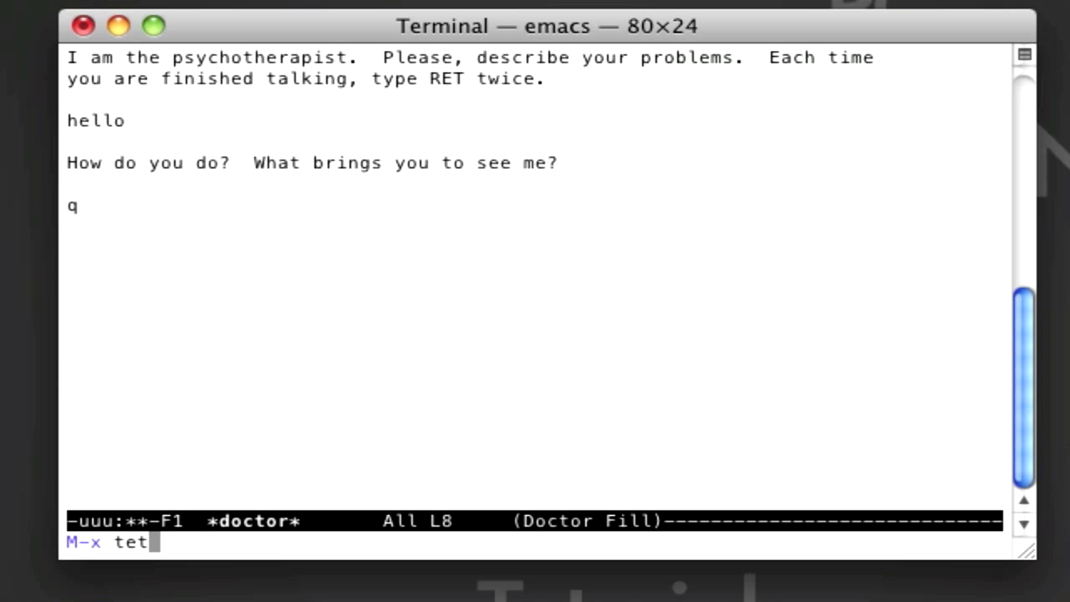
{"action": "type", "text": "ris"}
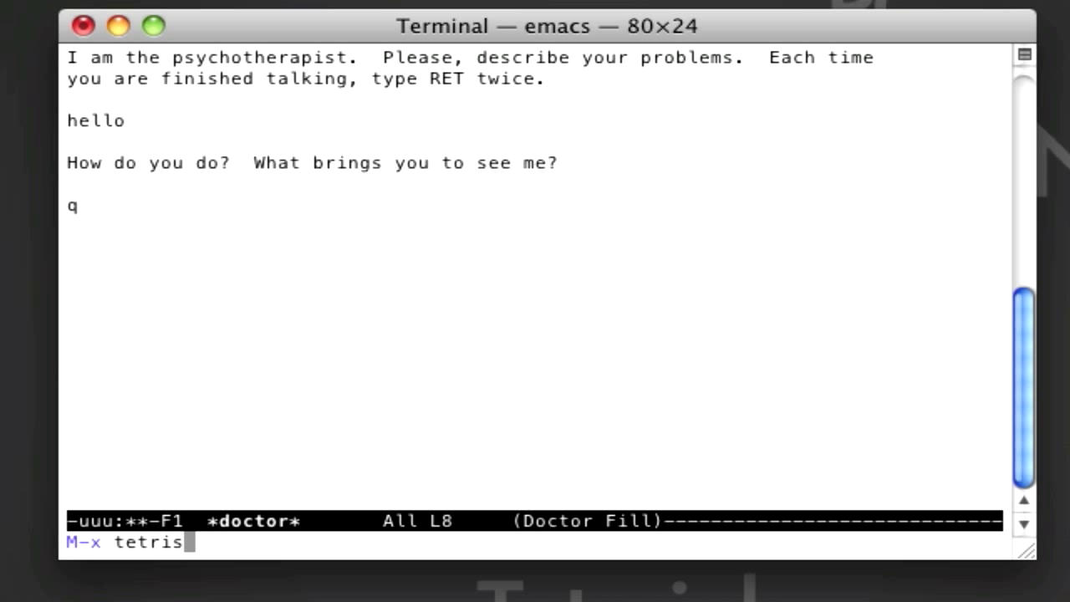
{"action": "key", "text": "Return"}
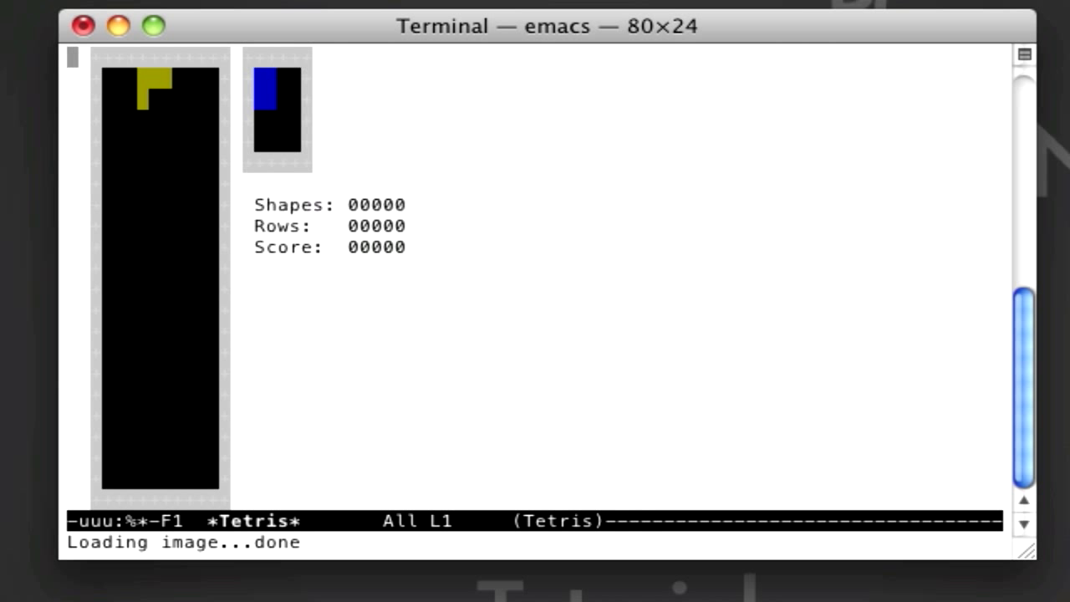
{"action": "key", "text": "Down"}
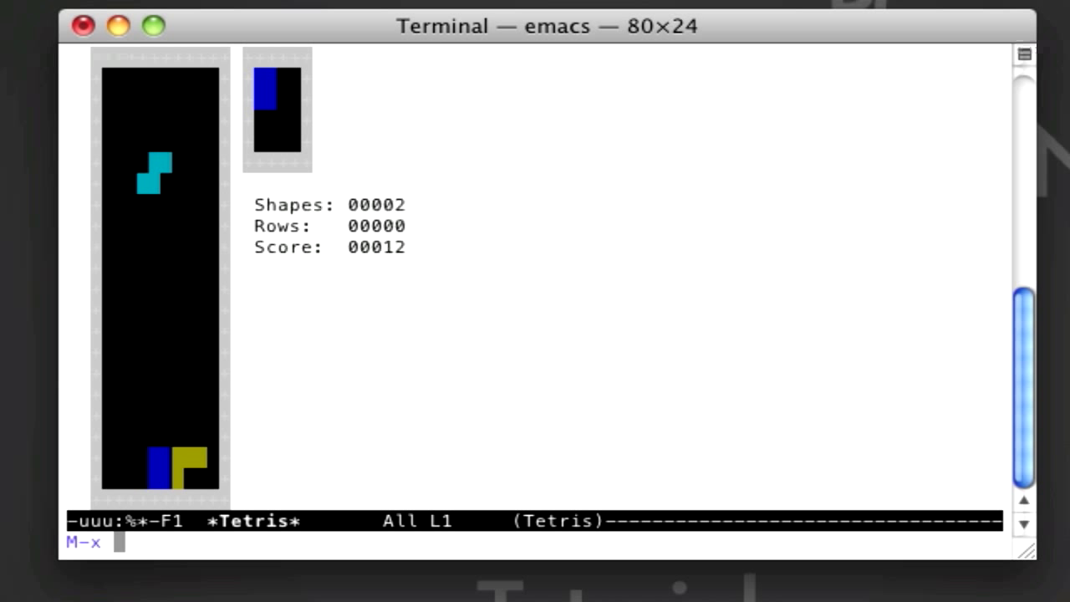
{"action": "type", "text": "sn"}
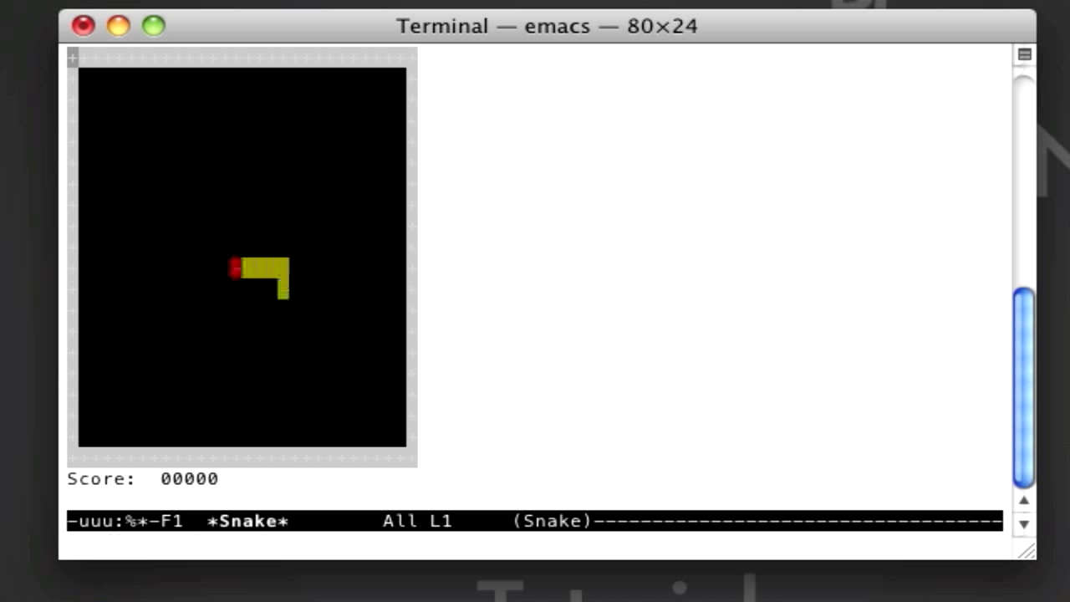
Steer the snake down and left toward the food until the game ends at score 3
{"action": "key", "text": "Down"}
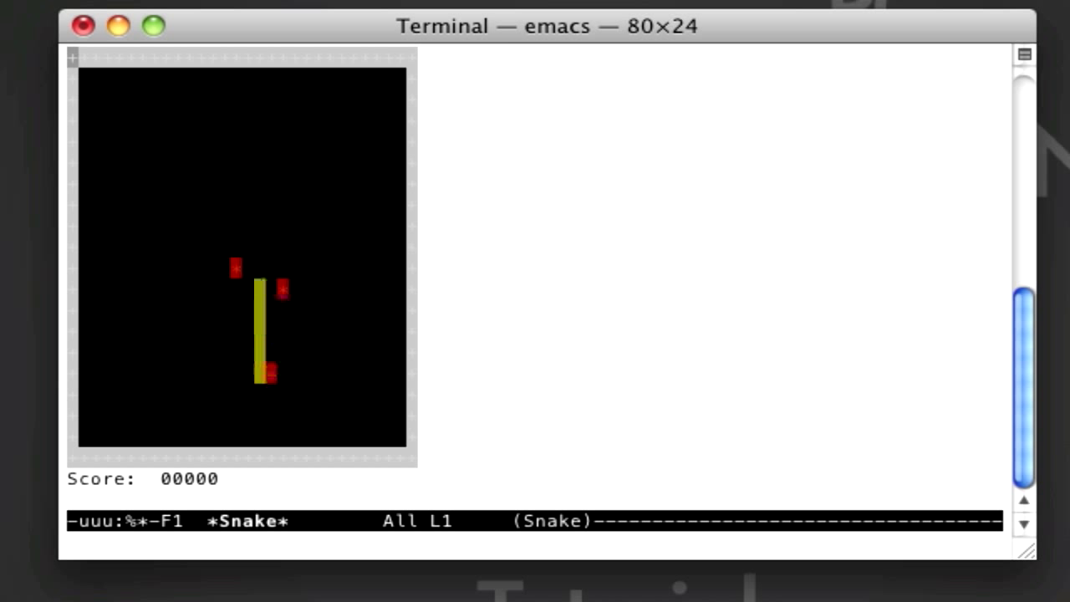
{"action": "key", "text": "Left"}
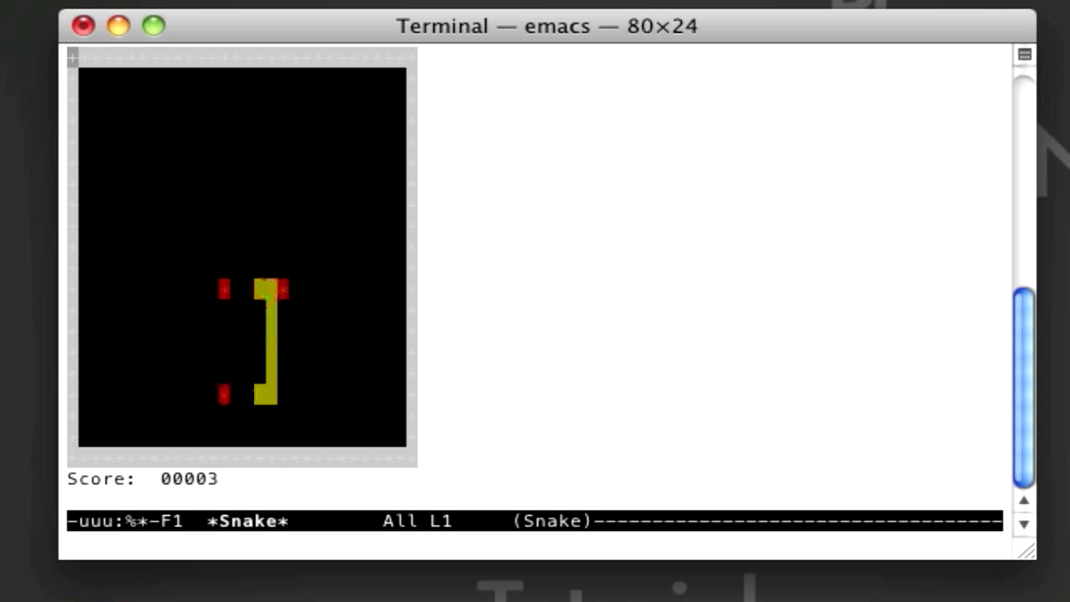
{"action": "key", "text": "Left"}
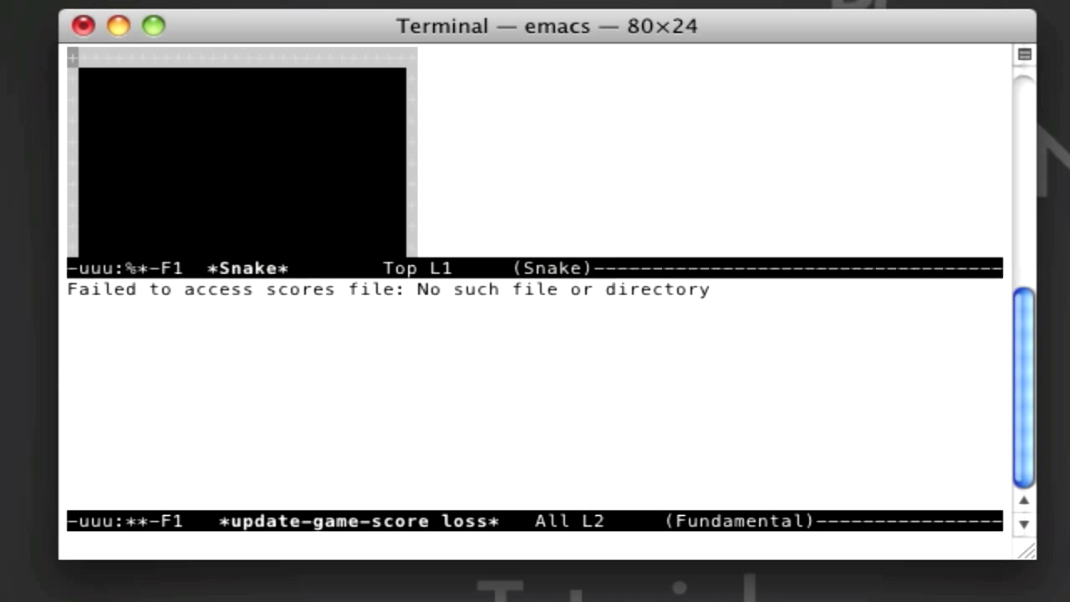
{"action": "key", "text": "Escape"}
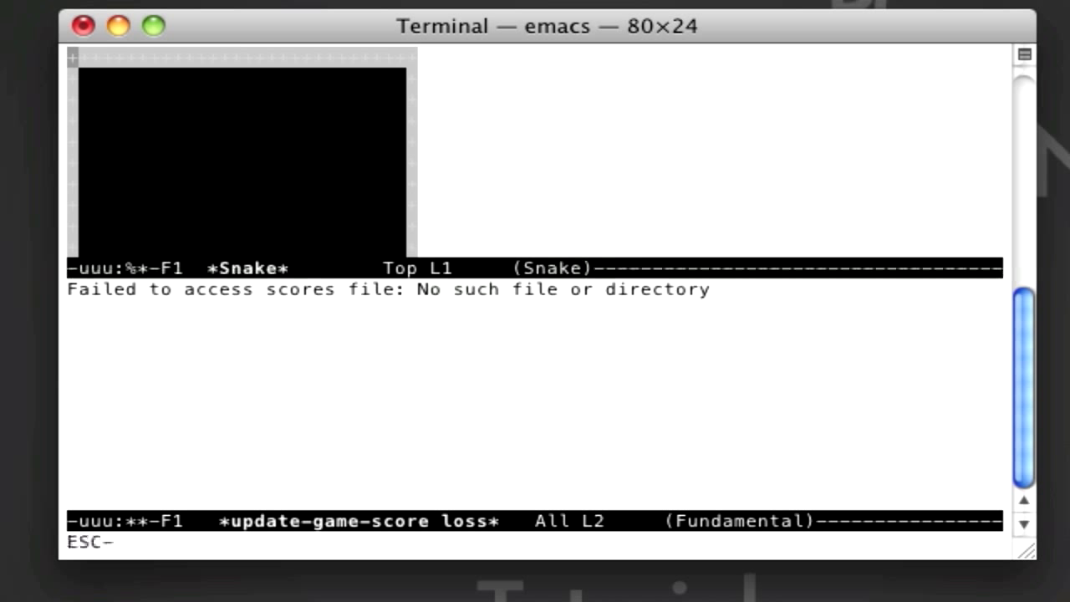